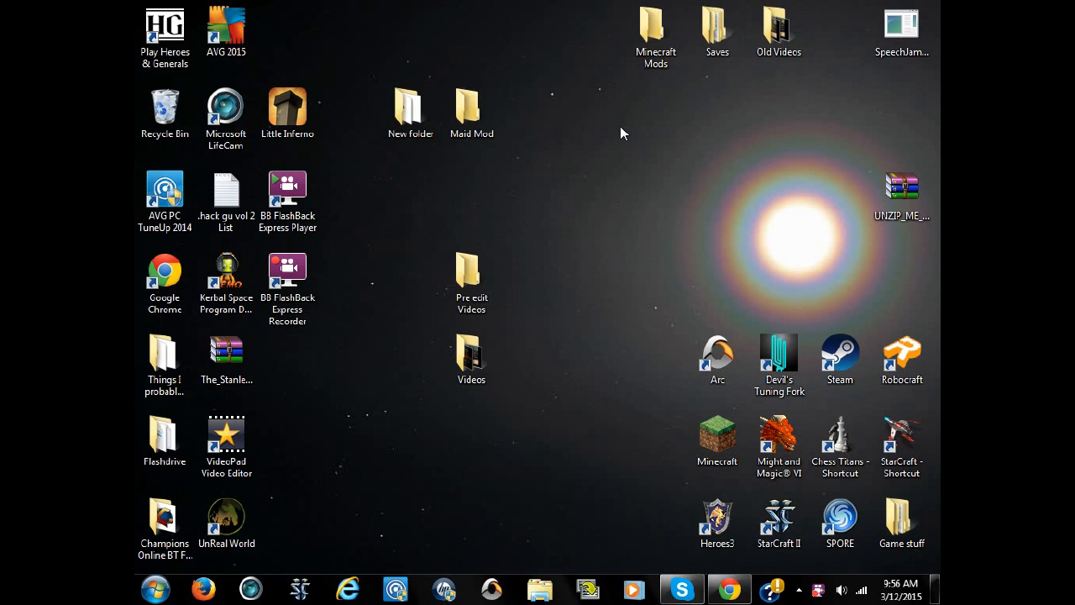
pyautogui.moveTo(692, 507)
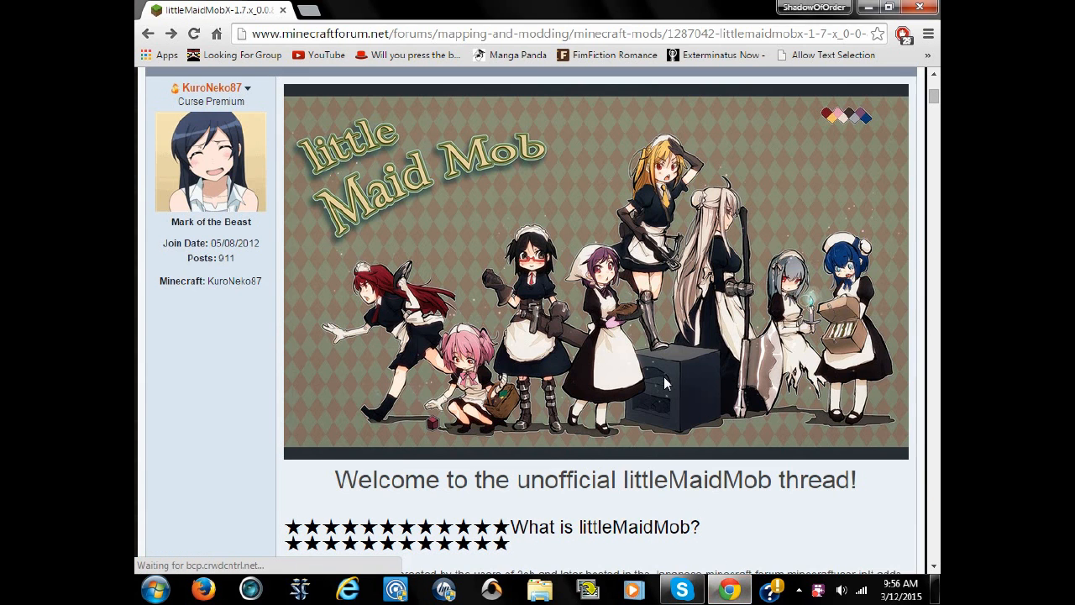
pyautogui.moveTo(363, 202)
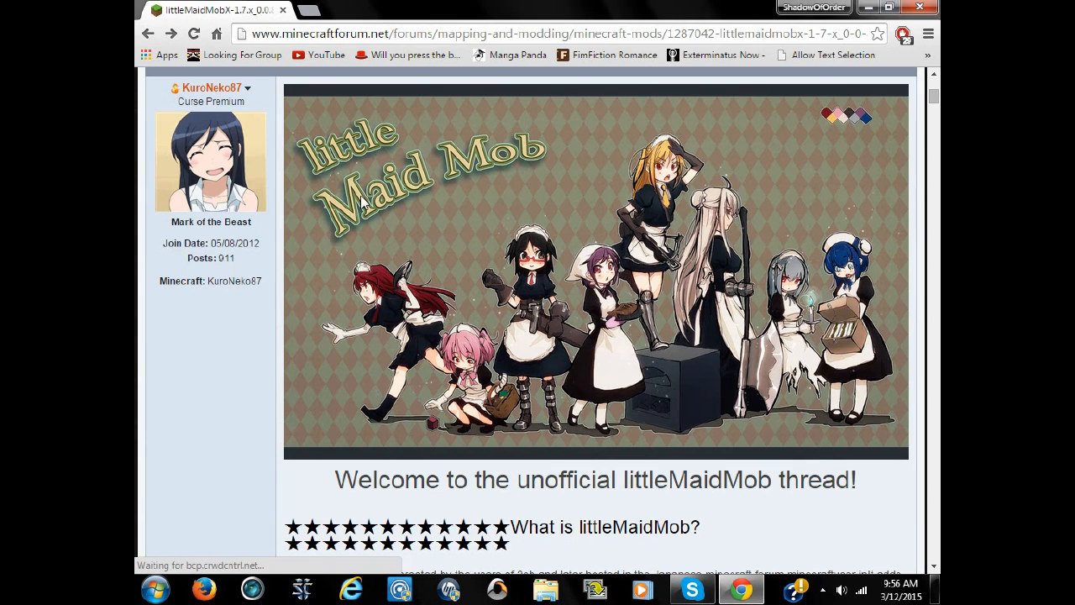
# Scroll the littleMaidMob forum thread down to its Downloads section
pyautogui.scroll(-3)
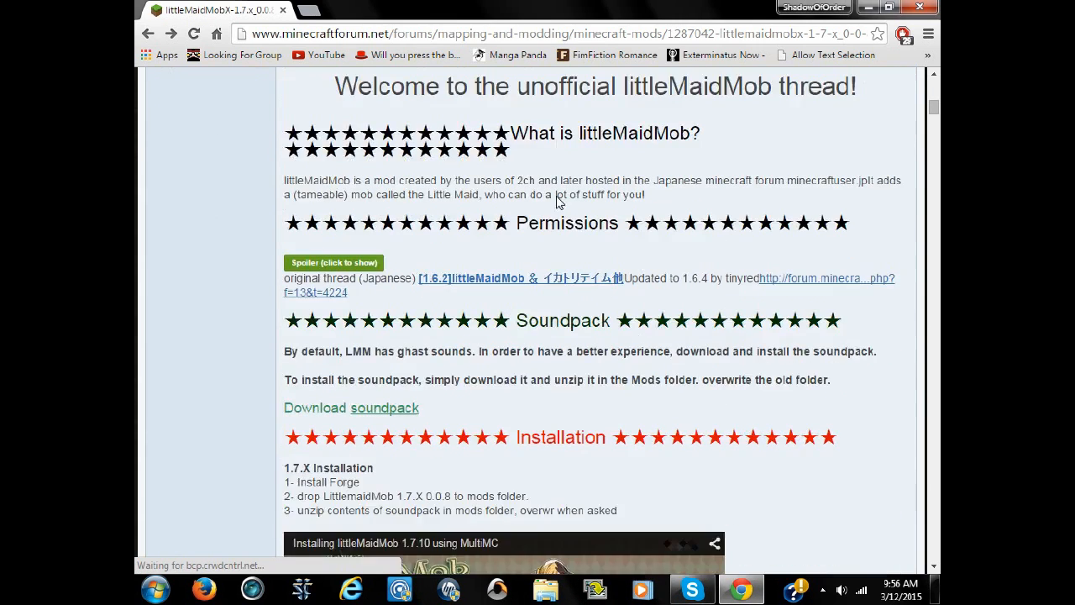
pyautogui.scroll(-3)
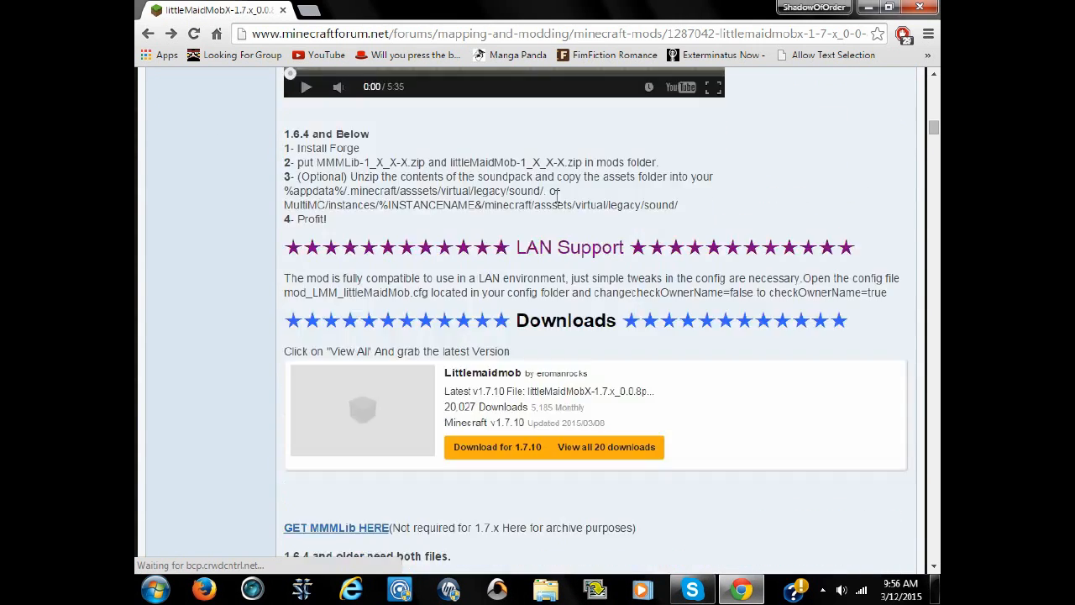
pyautogui.scroll(-3)
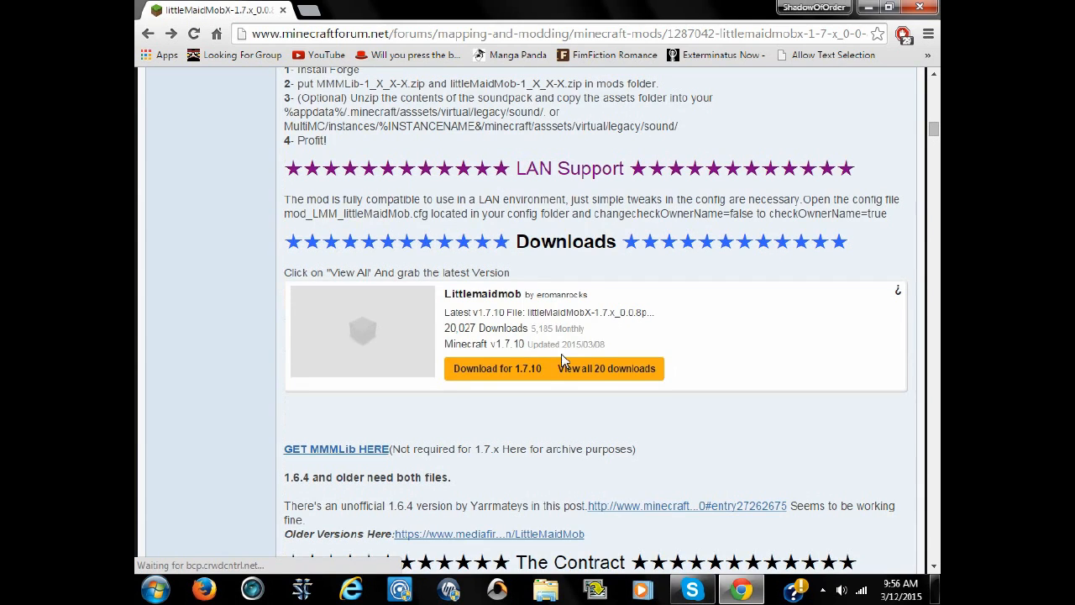
pyautogui.scroll(-3)
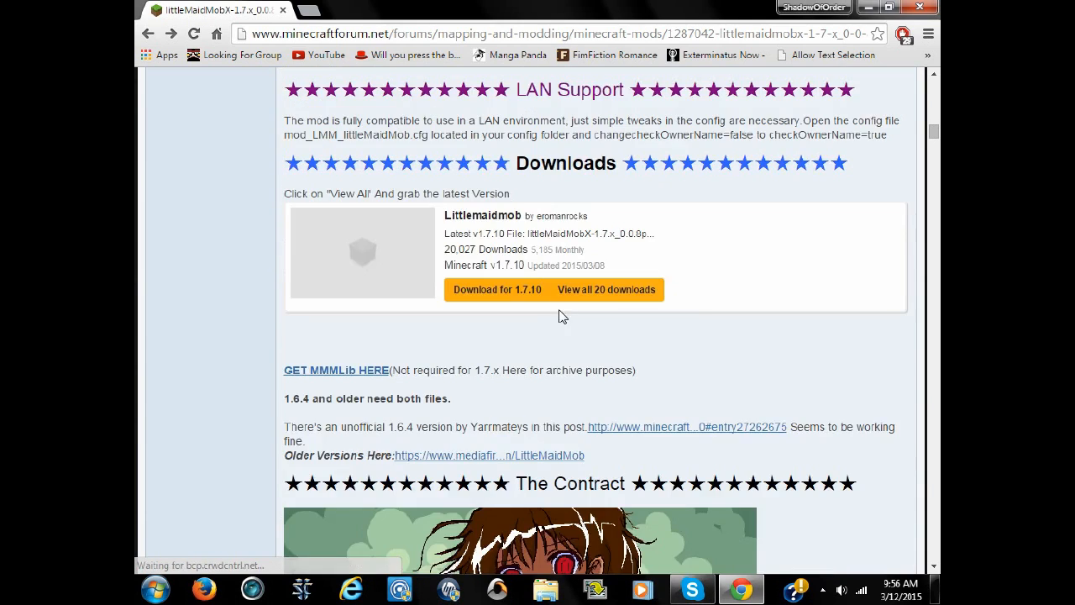
# Download the latest littleMaidMobX 1.7.x jar from Curse and save it into the Maid Mod folder
pyautogui.click(604, 289)
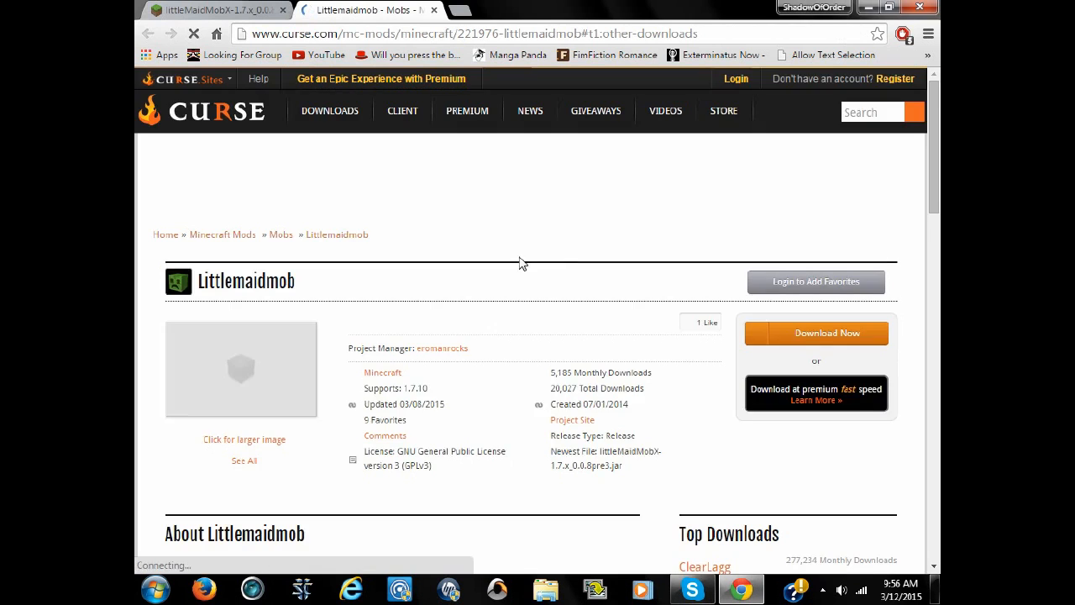
pyautogui.click(817, 332)
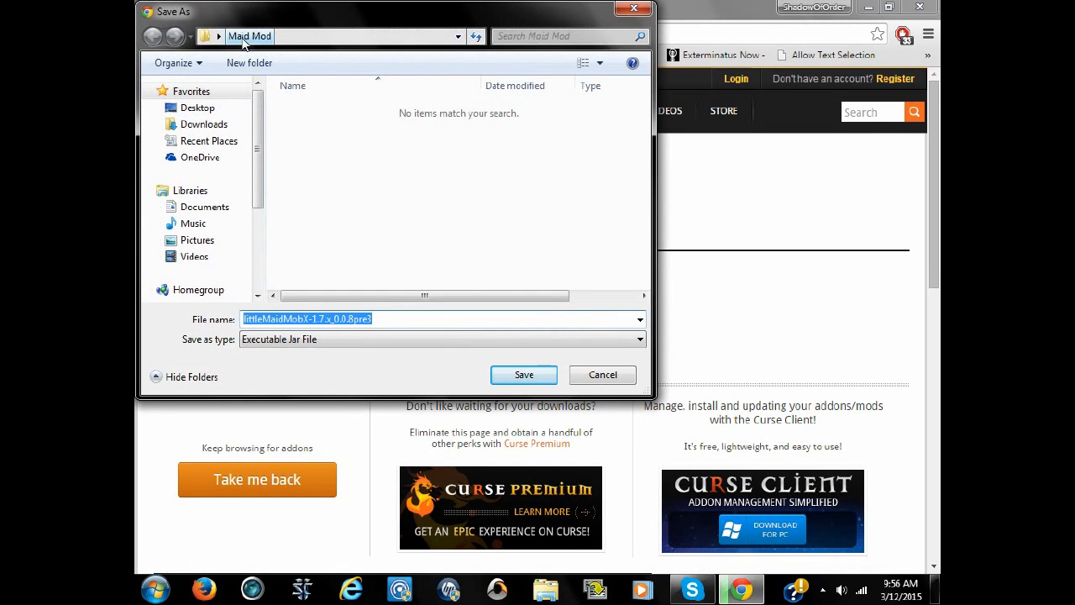
pyautogui.click(524, 373)
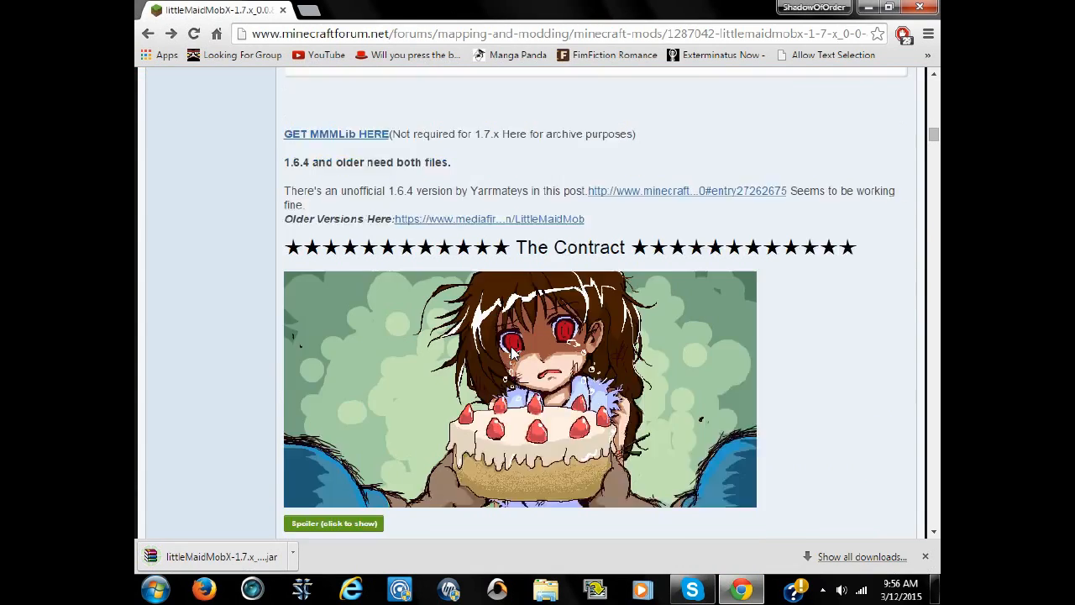
# Scroll down the thread toward the forum.minecraftuser.jp PlayerFormLittleMaid link
pyautogui.scroll(-3)
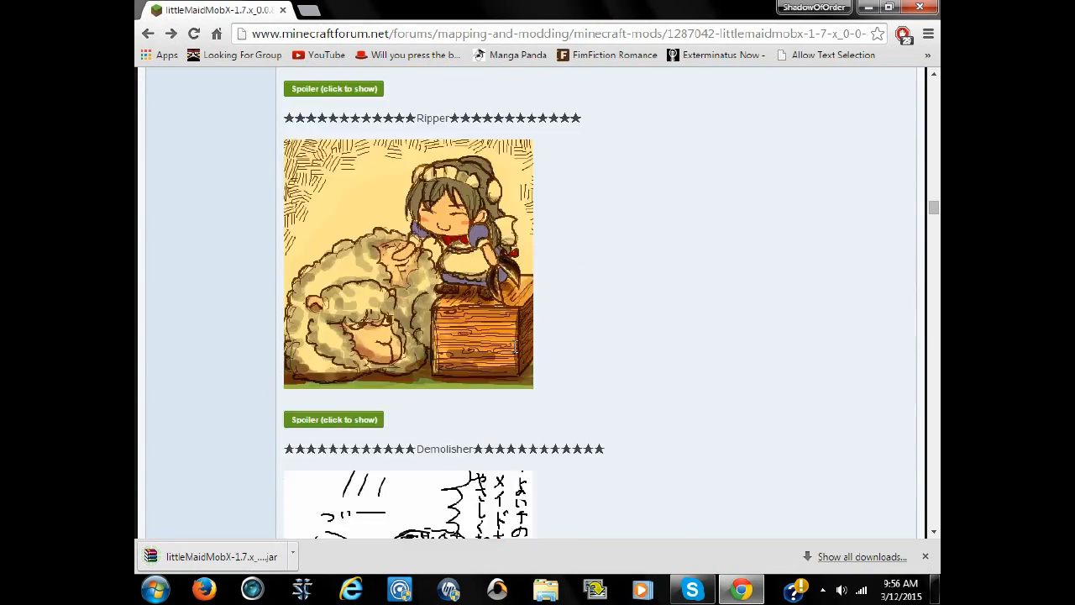
pyautogui.scroll(-3)
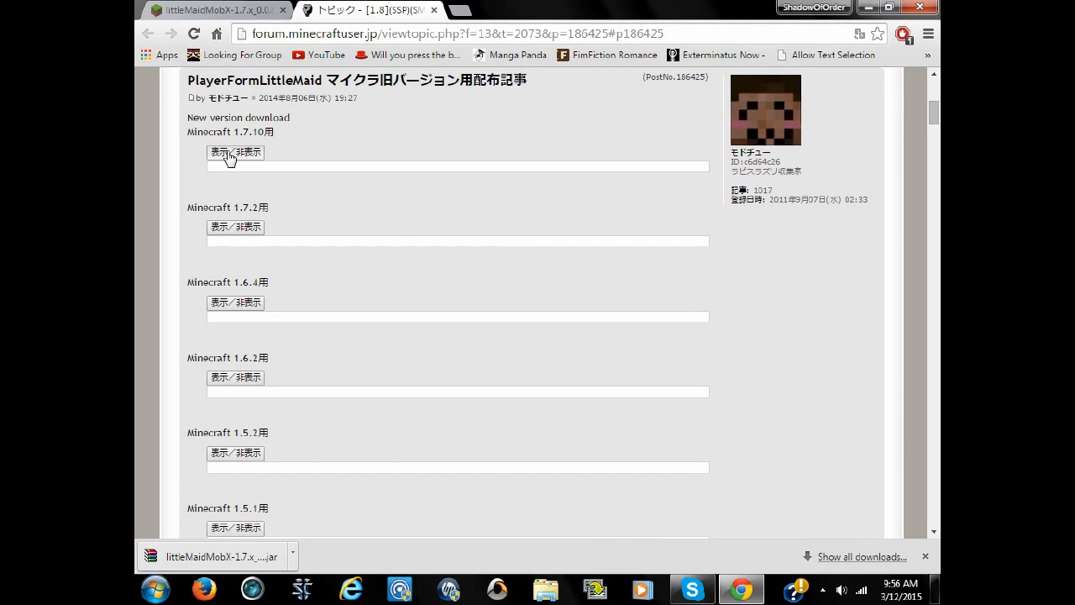
# Reveal the Minecraft 1.7.10 download list and save the ModchuLib 1.7.10 archive
pyautogui.click(235, 151)
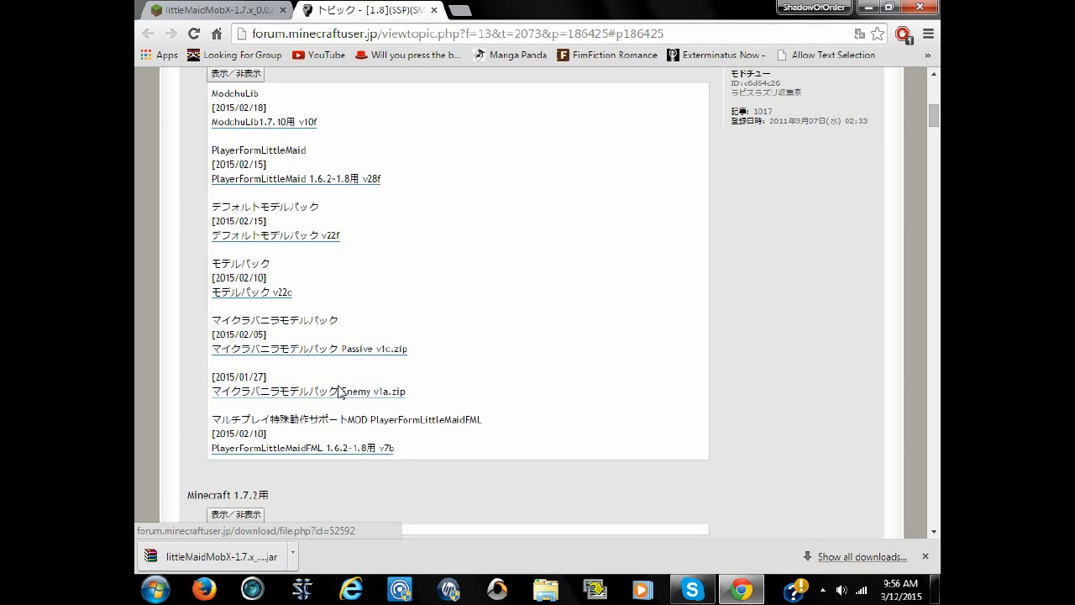
pyautogui.click(309, 391)
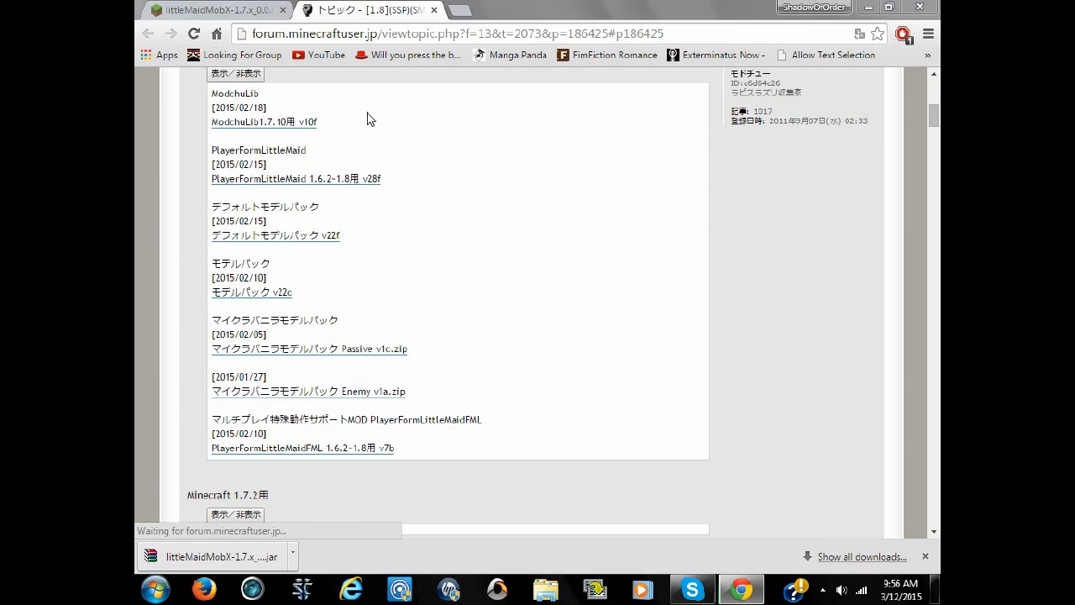
pyautogui.click(263, 121)
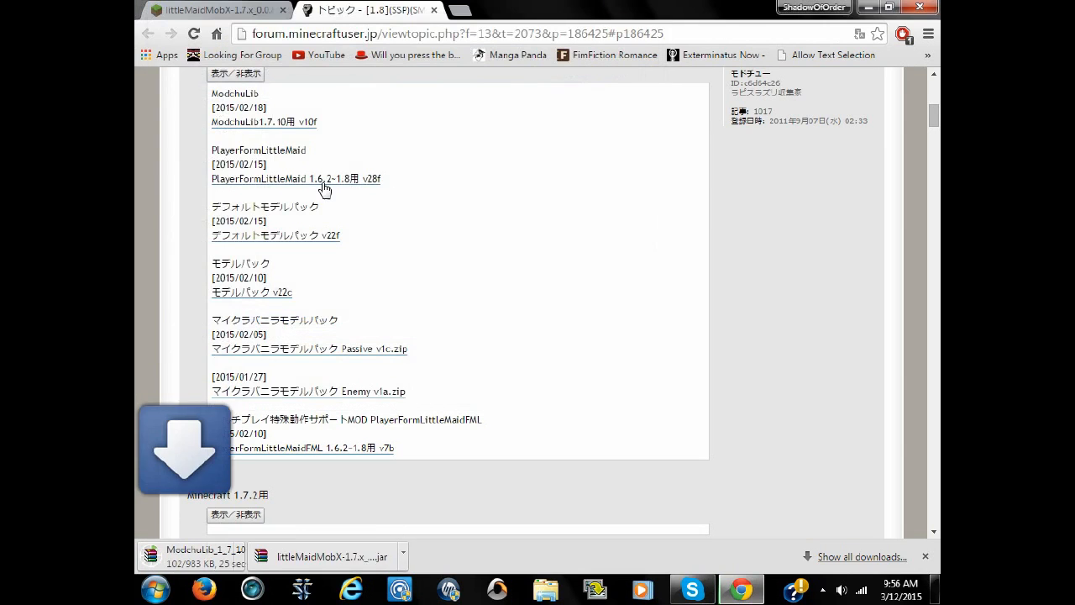
# Save PlayerFormLittleMaid, the MultiModel set and PlayerFormLittleMaidFML zips into the Maid Mod folder
pyautogui.click(295, 178)
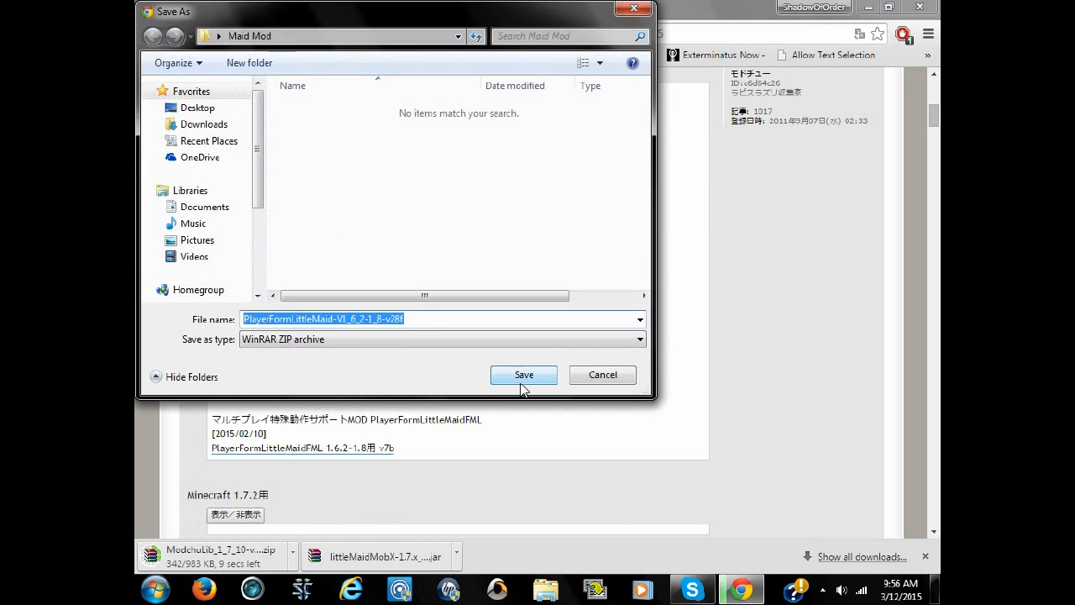
pyautogui.click(524, 374)
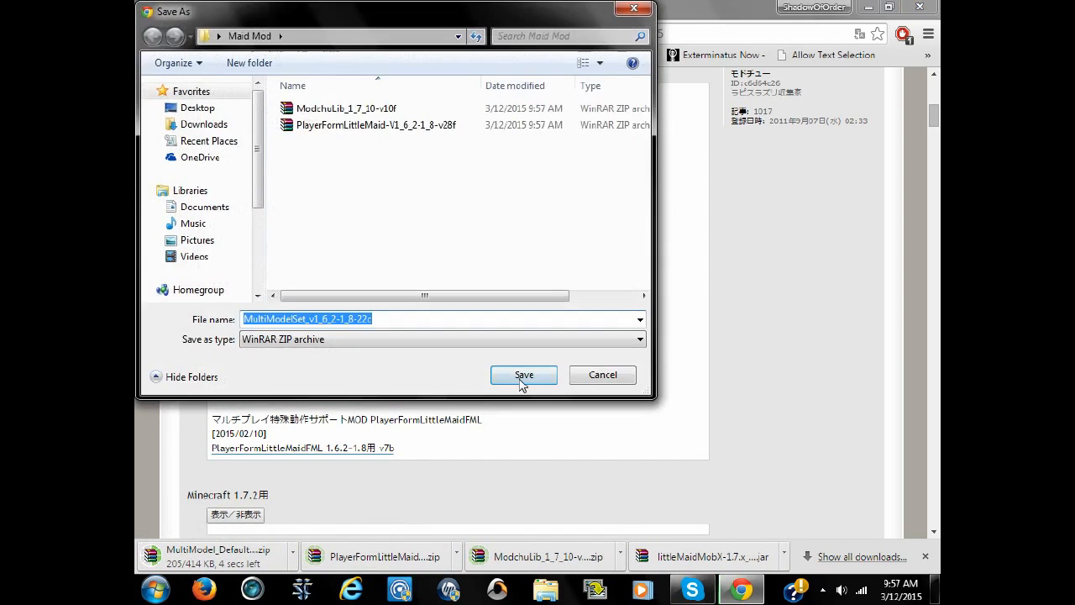
pyautogui.click(524, 374)
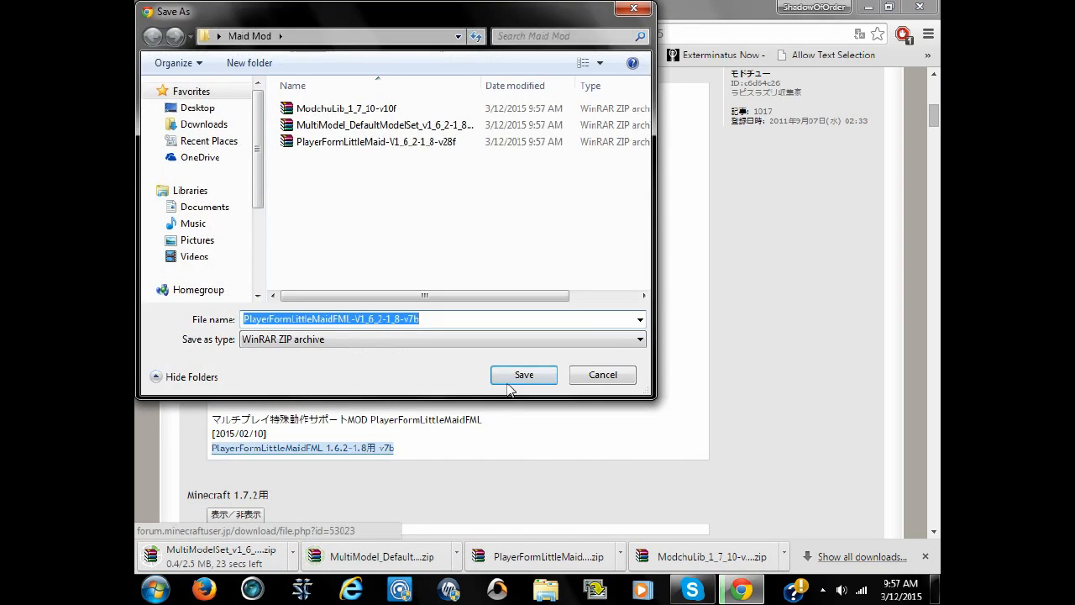
pyautogui.click(524, 374)
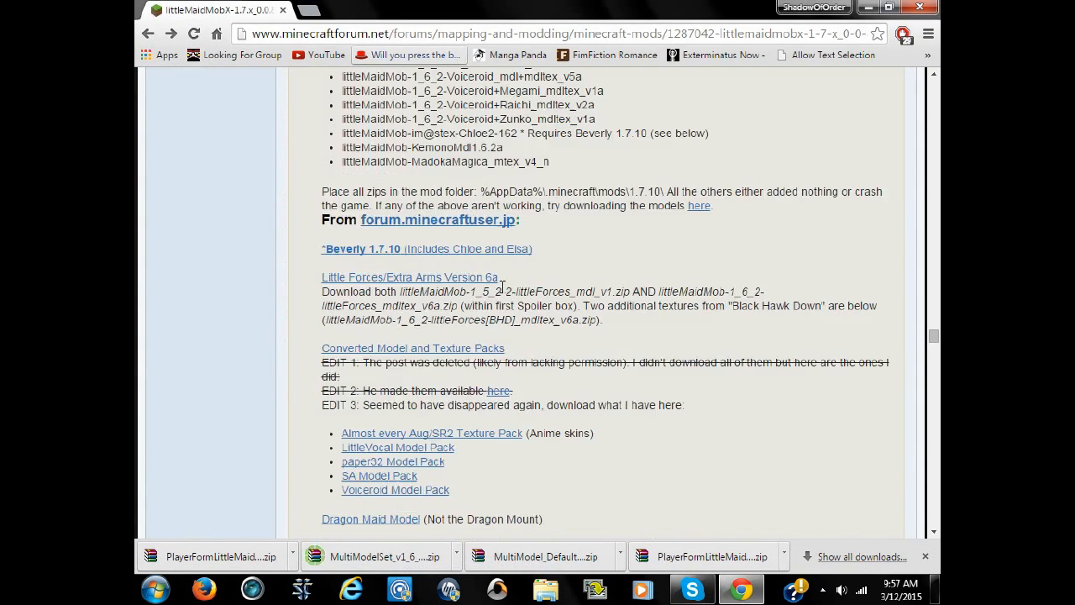
# Open the MORU soundpack forum post and save its attached zip into the Maid Mod folder
pyautogui.scroll(-3)
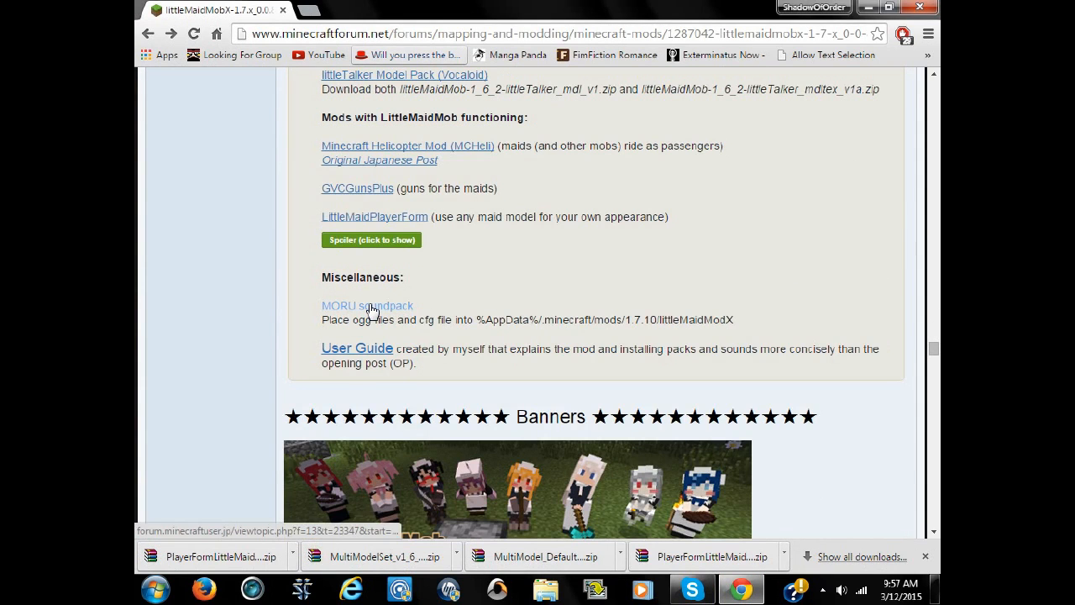
pyautogui.click(366, 306)
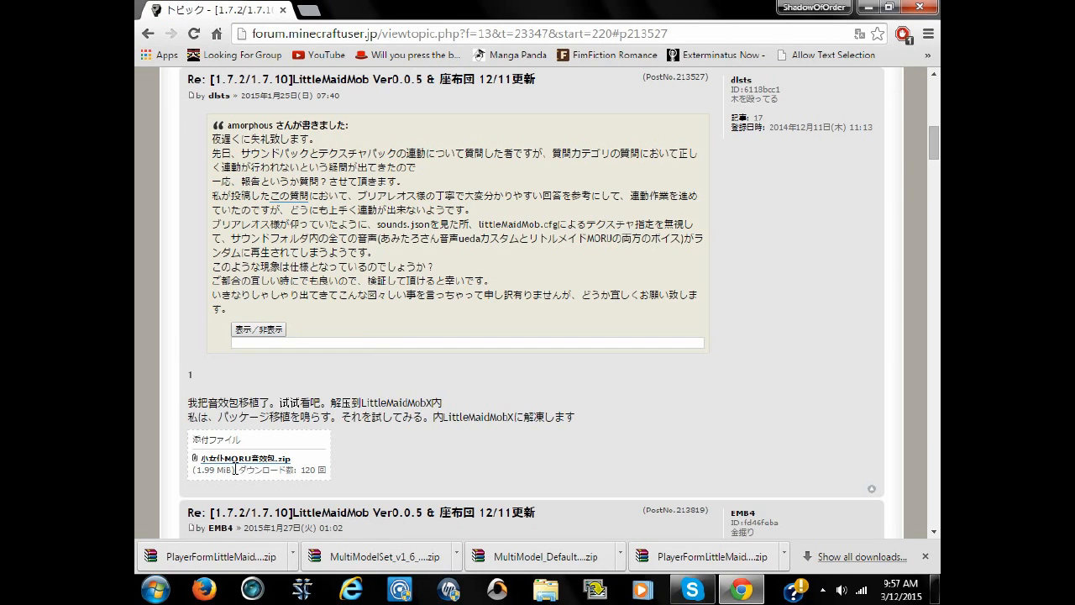
pyautogui.moveTo(243, 456)
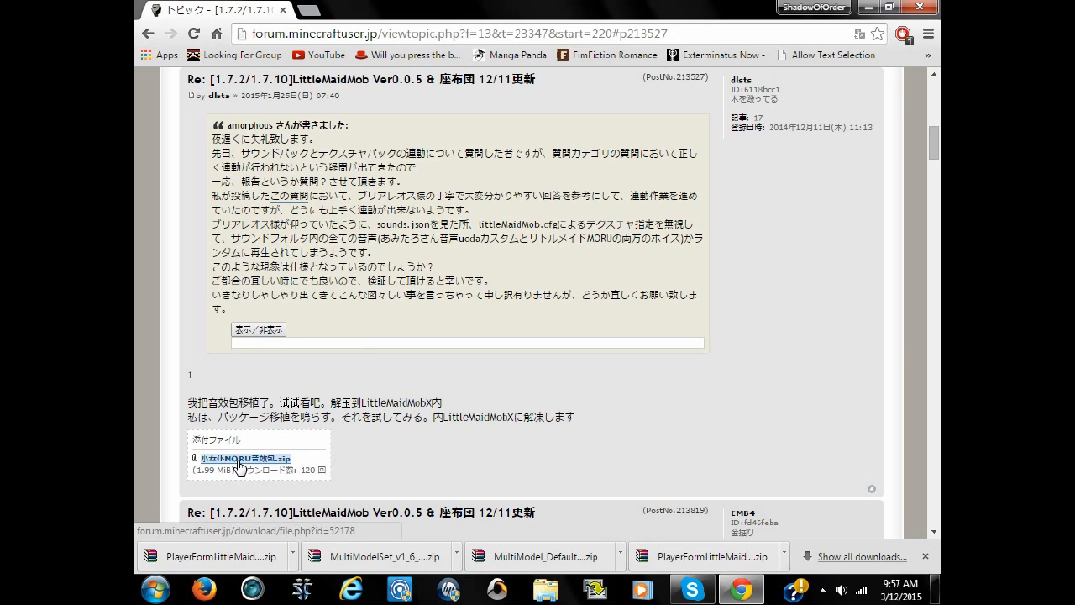
pyautogui.click(244, 457)
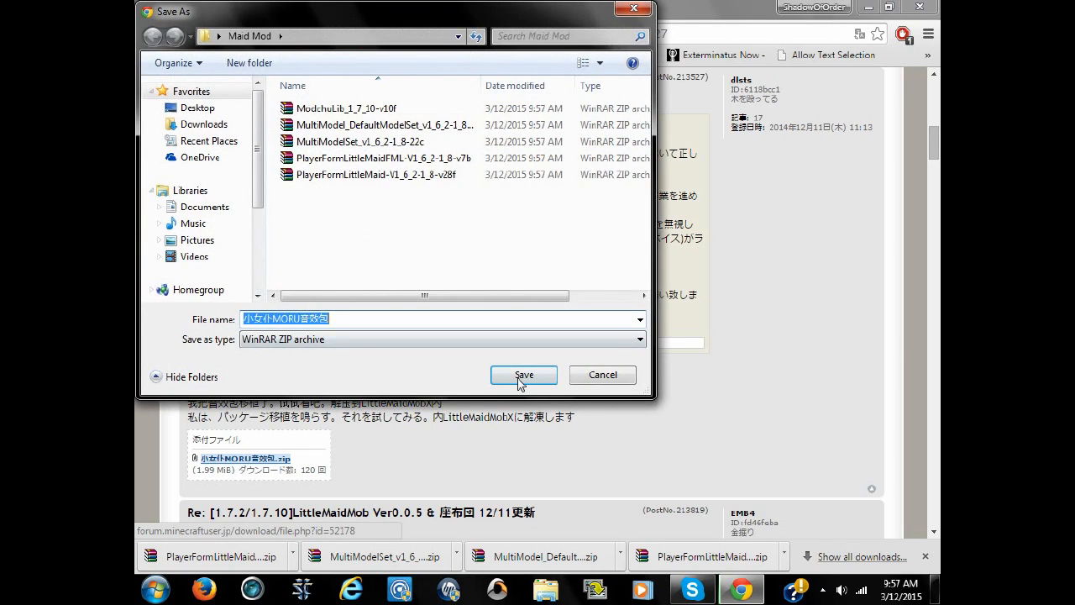
pyautogui.click(524, 374)
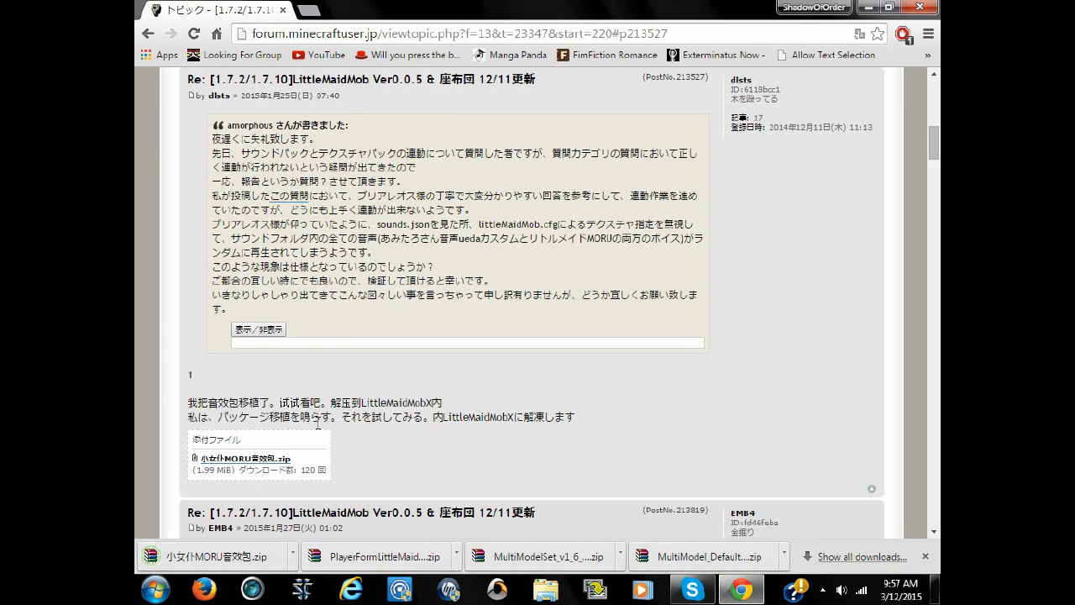
pyautogui.moveTo(793, 440)
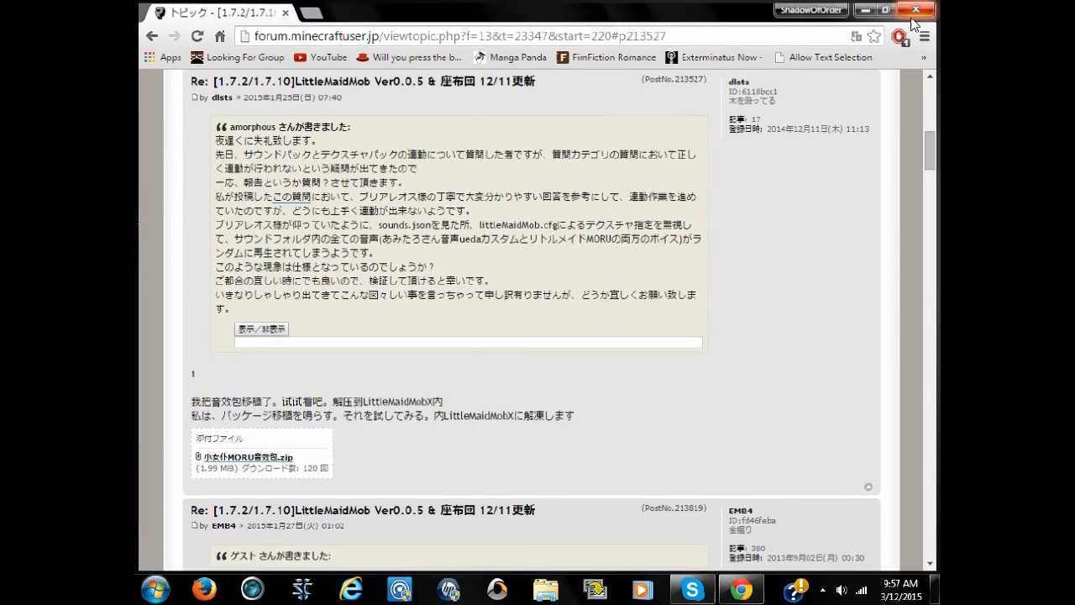
# Run %appdata% to open the .minecraft folder, then open the desktop Maid Mod folder alongside it
pyautogui.click(154, 588)
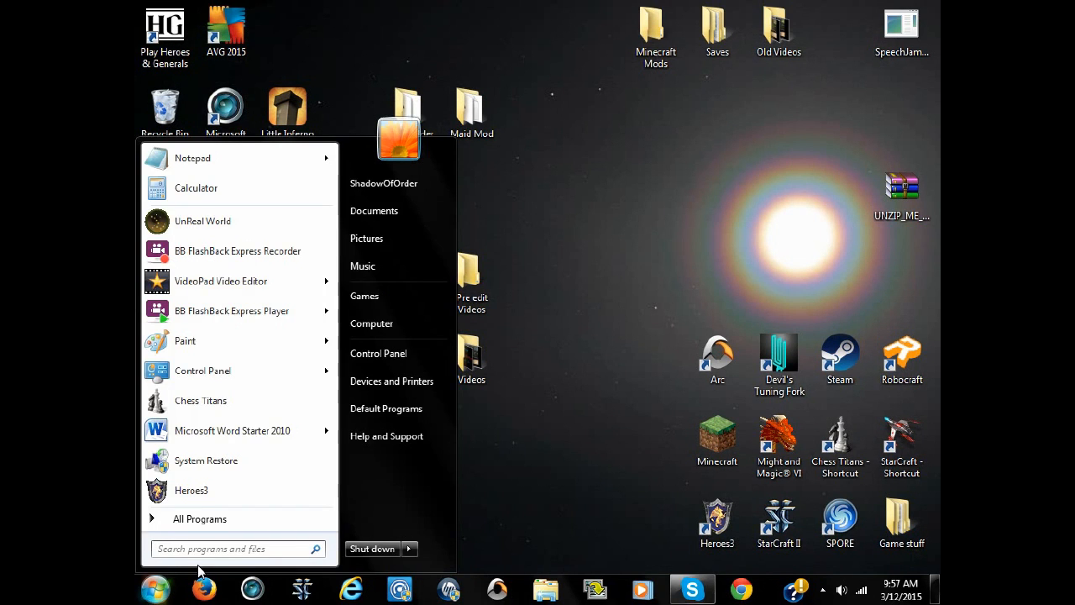
pyautogui.write('run')
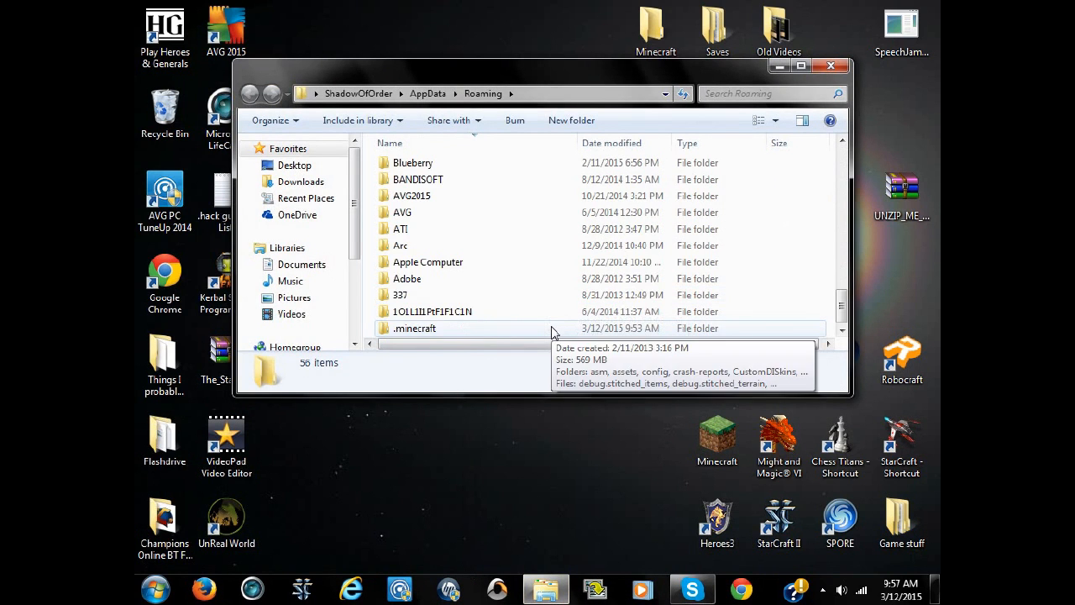
pyautogui.doubleClick(415, 328)
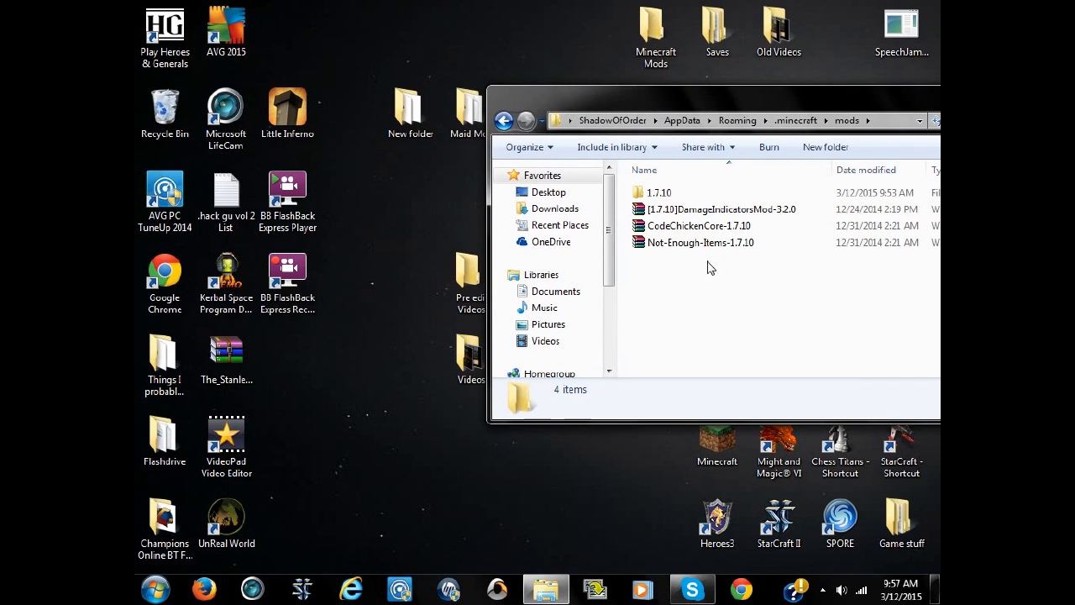
pyautogui.moveTo(648, 108)
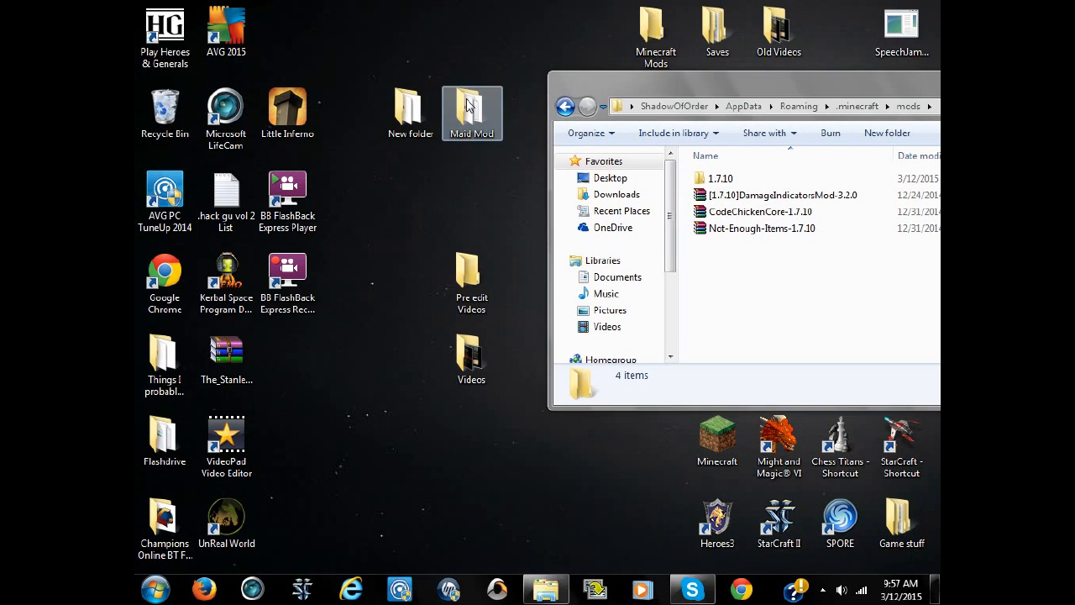
pyautogui.doubleClick(470, 114)
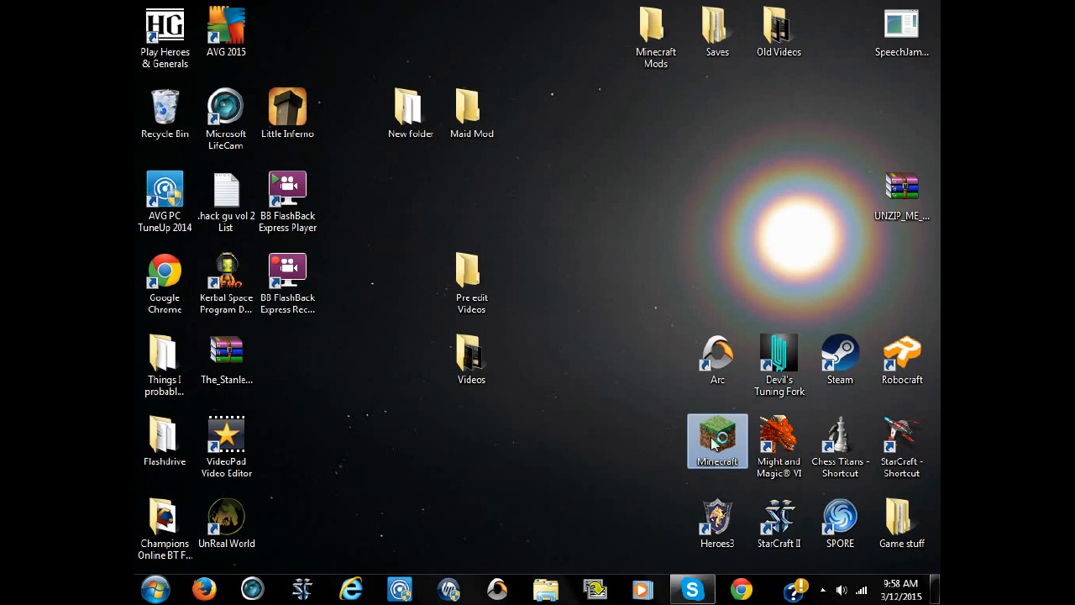
# Launch the Minecraft Launcher, review the Mad profile's 1.7.10 Forge settings unchanged, and start the game
pyautogui.doubleClick(718, 440)
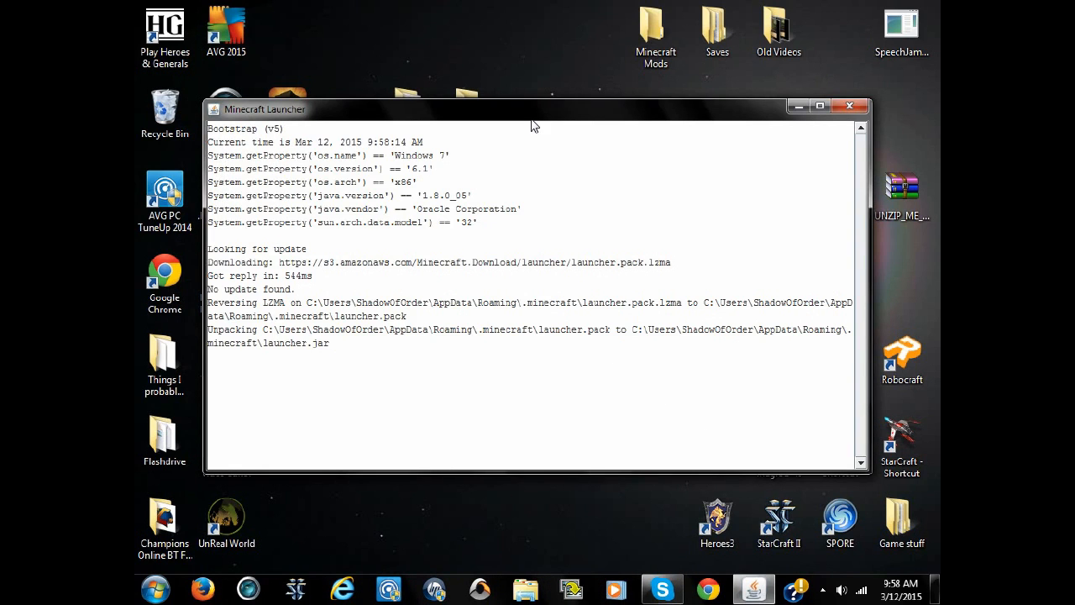
pyautogui.moveTo(591, 115)
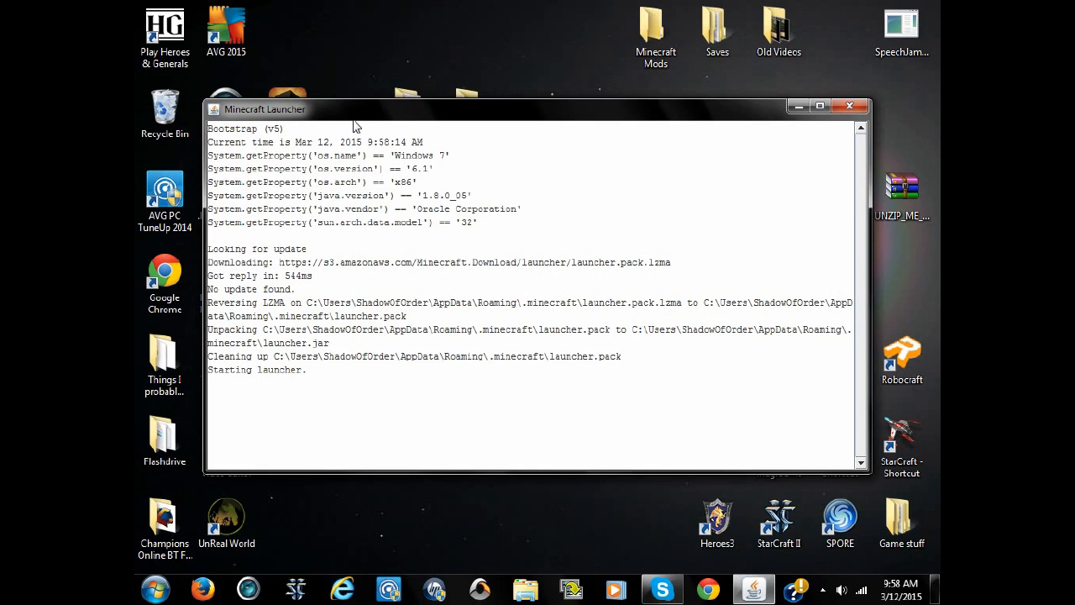
pyautogui.moveTo(563, 279)
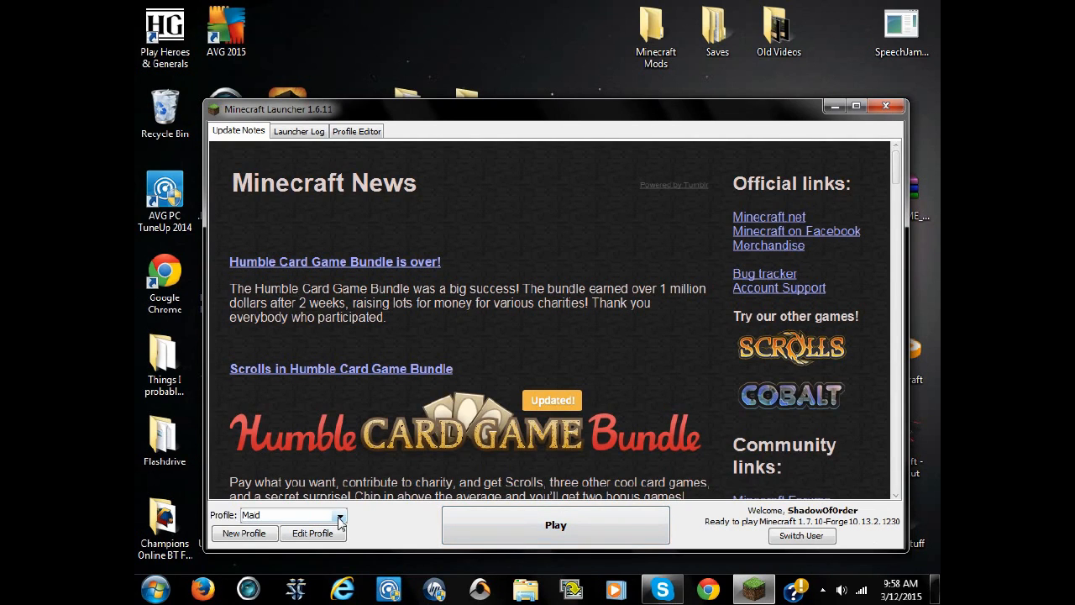
pyautogui.click(312, 532)
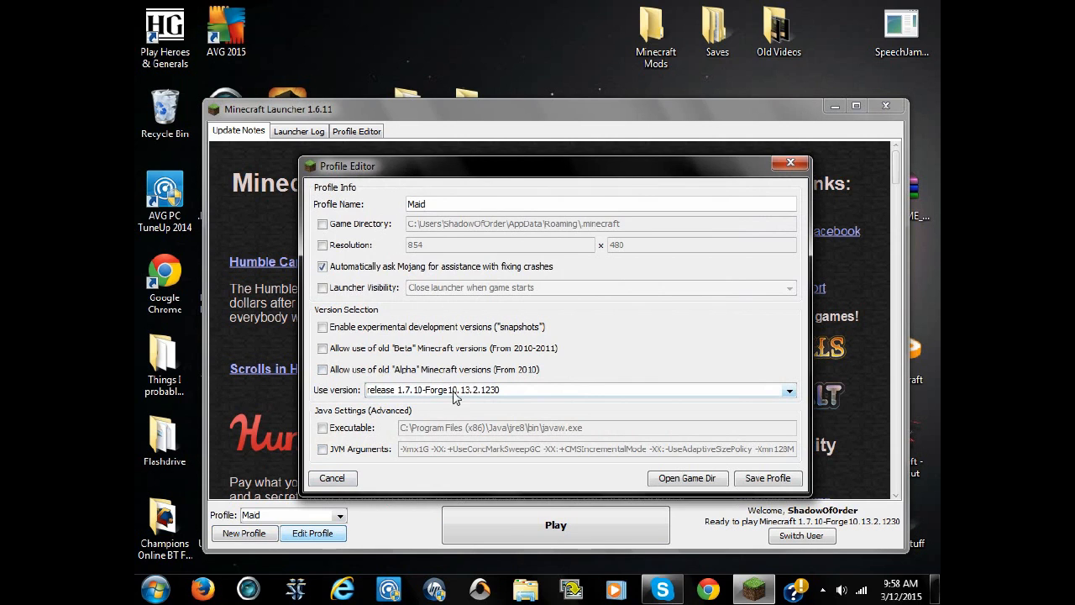
pyautogui.click(333, 477)
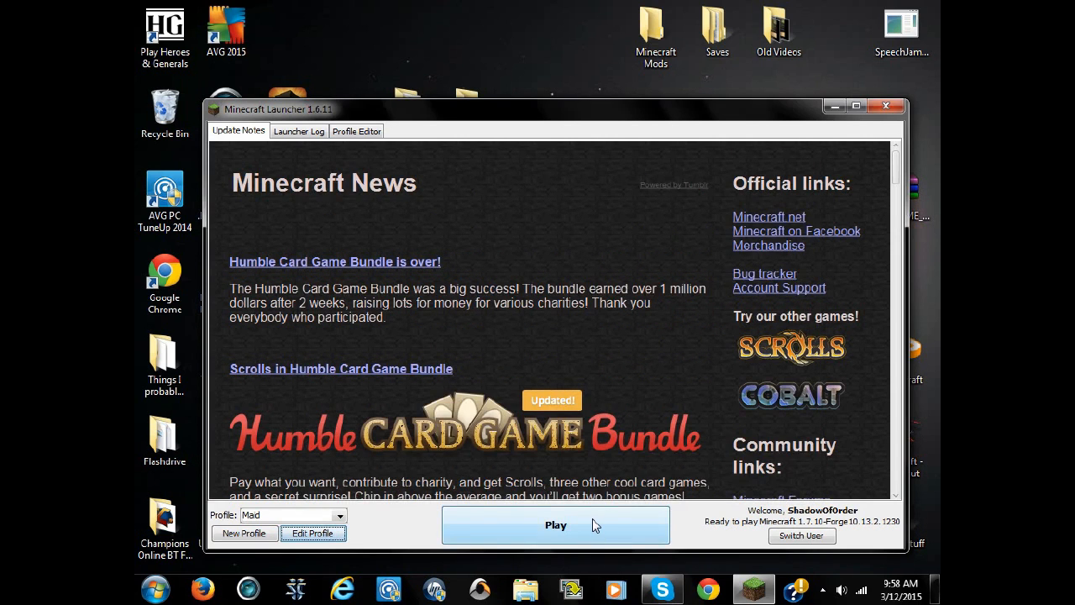
pyautogui.click(554, 524)
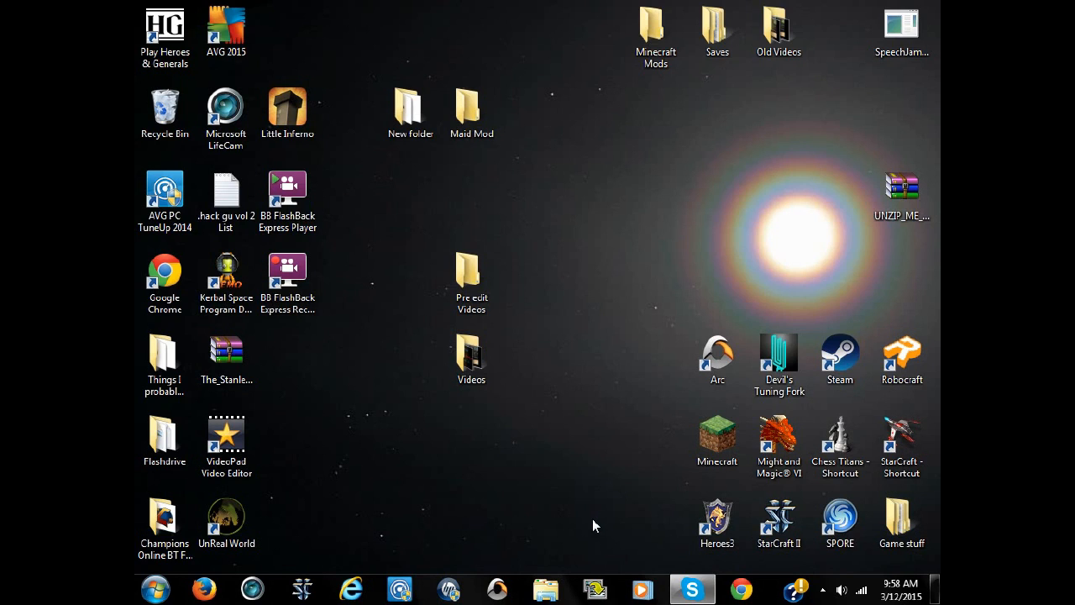
pyautogui.moveTo(608, 440)
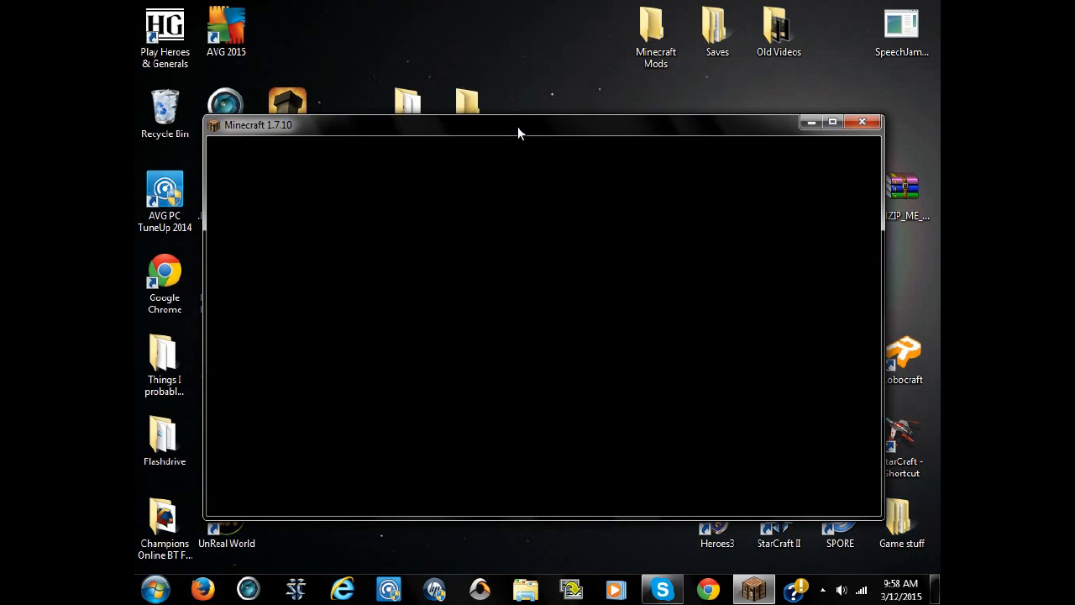
pyautogui.moveTo(346, 128)
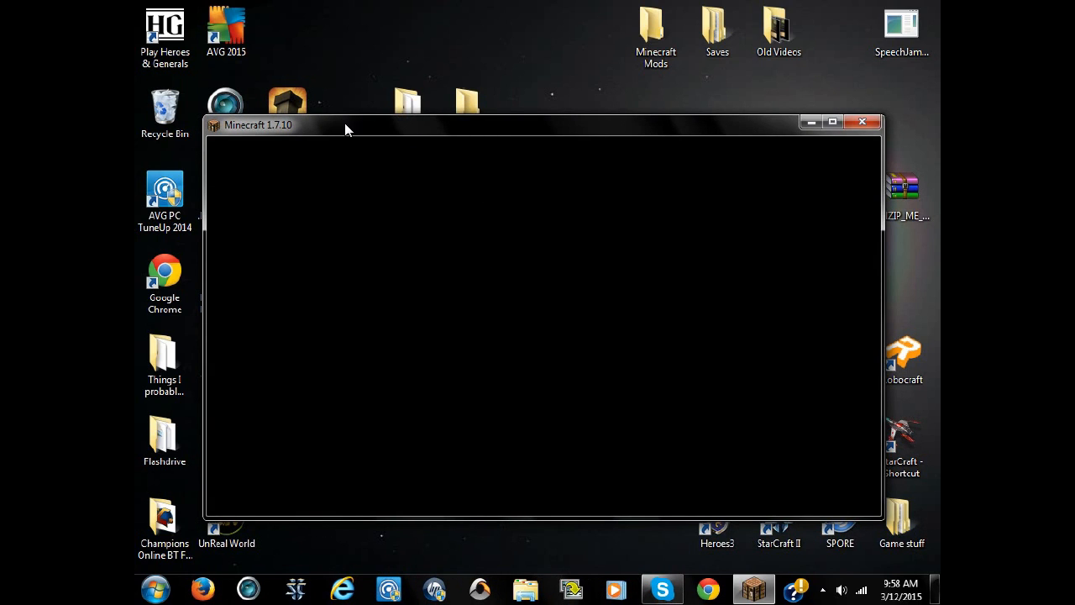
pyautogui.moveTo(350, 133)
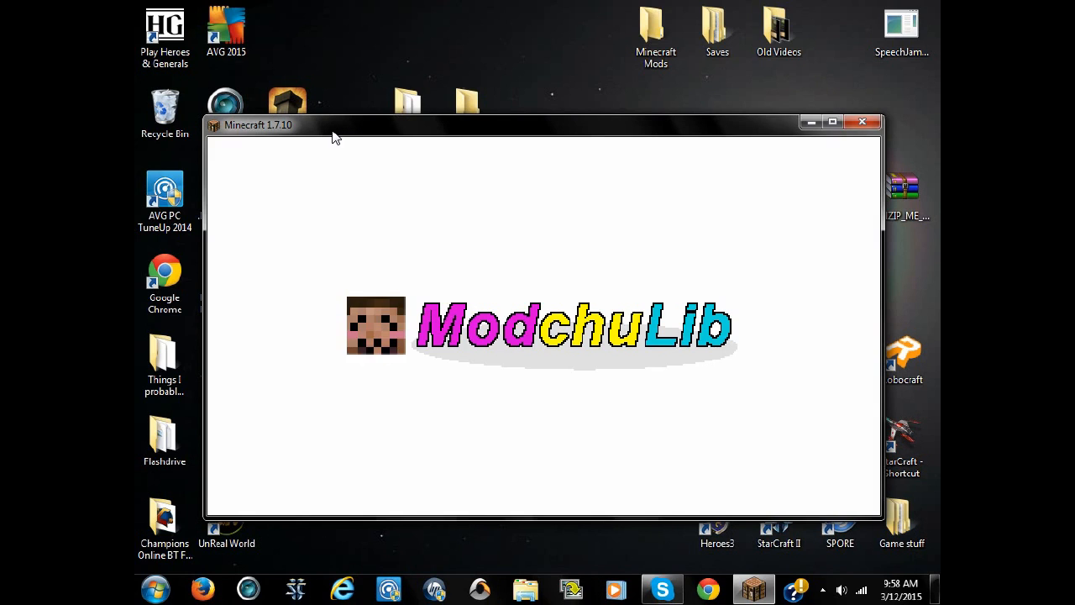
pyautogui.moveTo(334, 131)
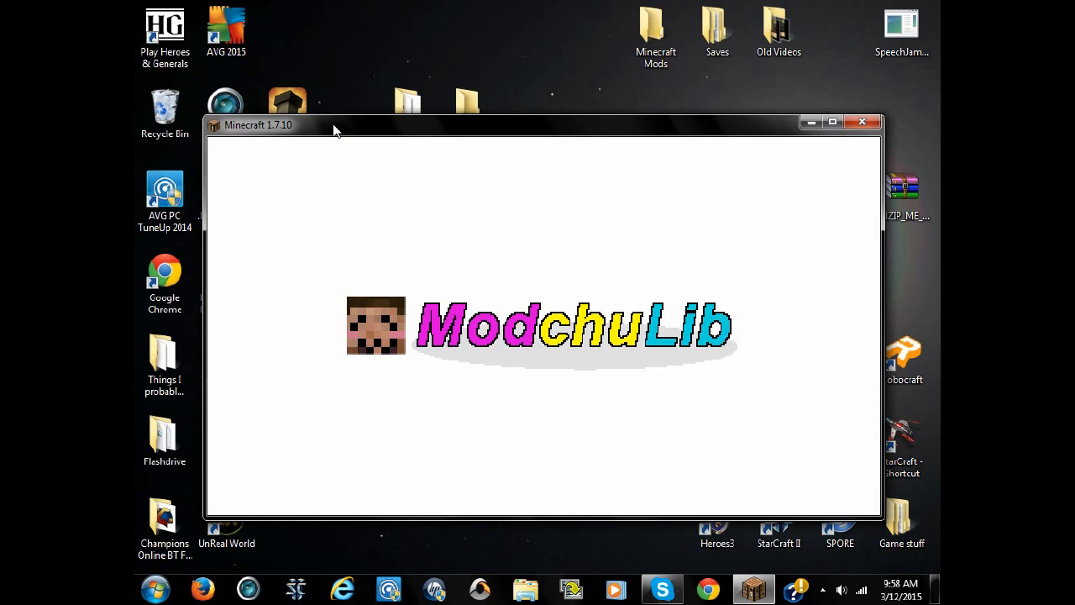
pyautogui.moveTo(339, 138)
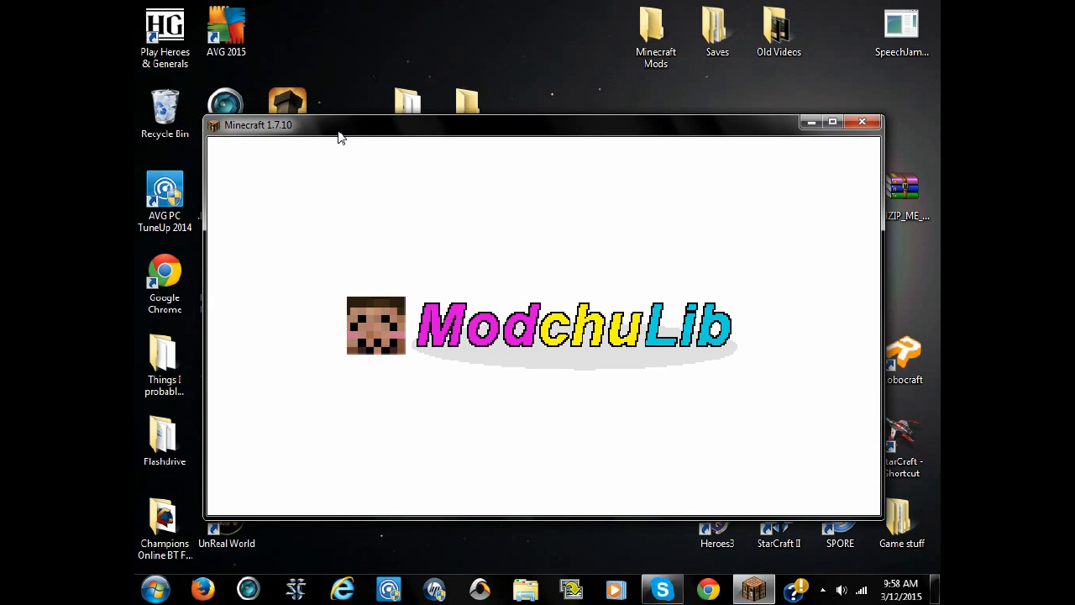
pyautogui.moveTo(336, 134)
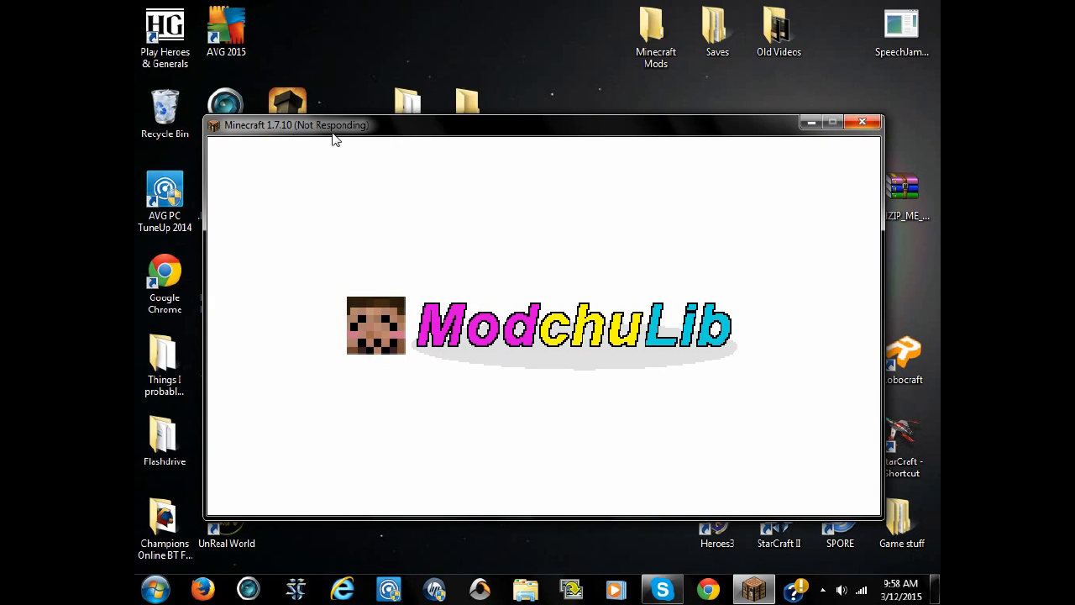
pyautogui.moveTo(360, 136)
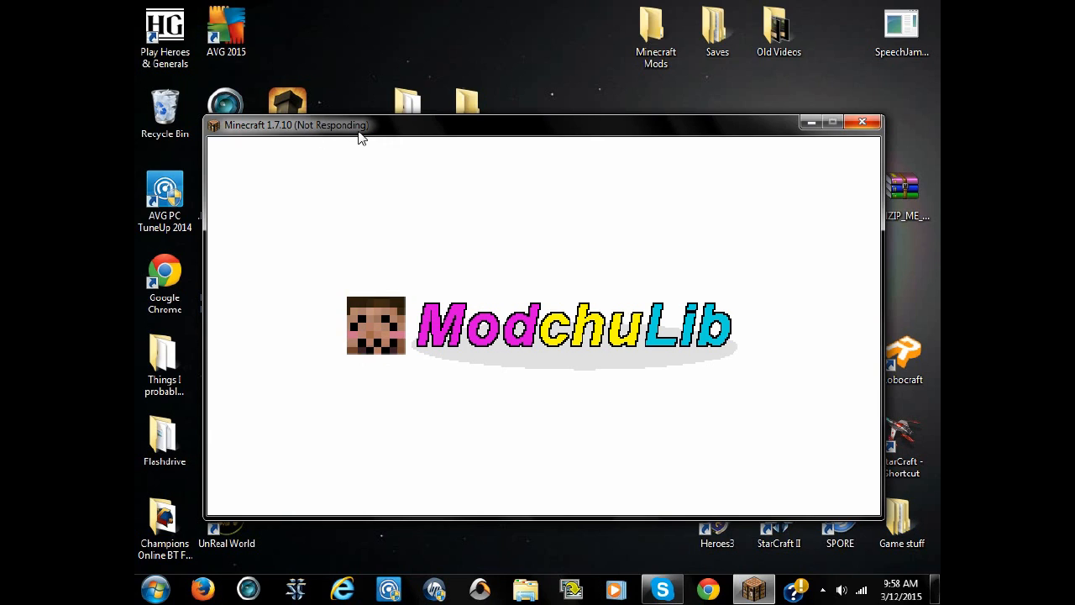
pyautogui.moveTo(329, 136)
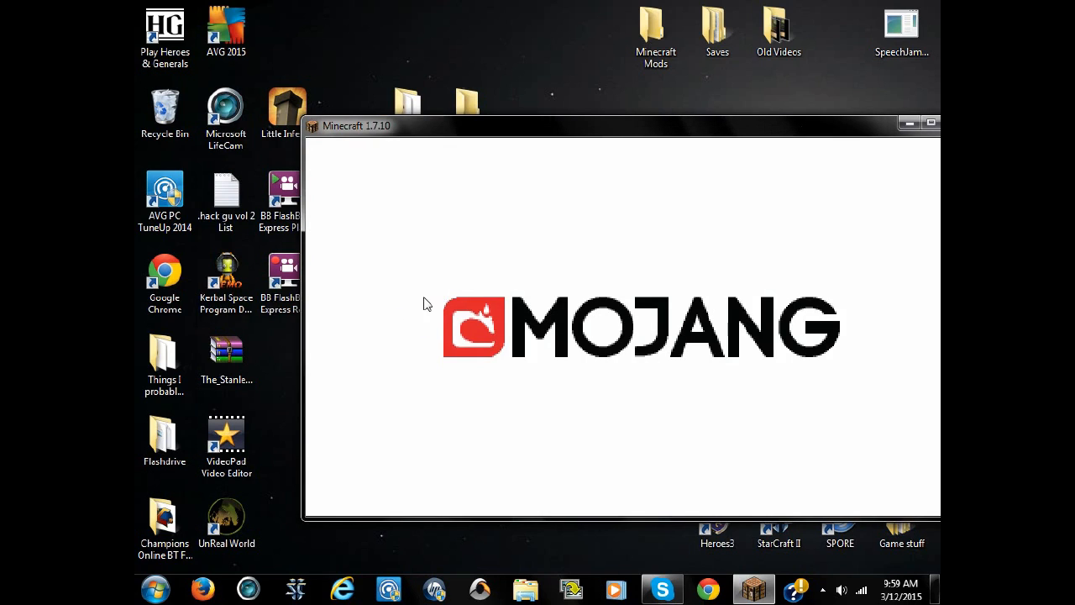
pyautogui.moveTo(361, 137)
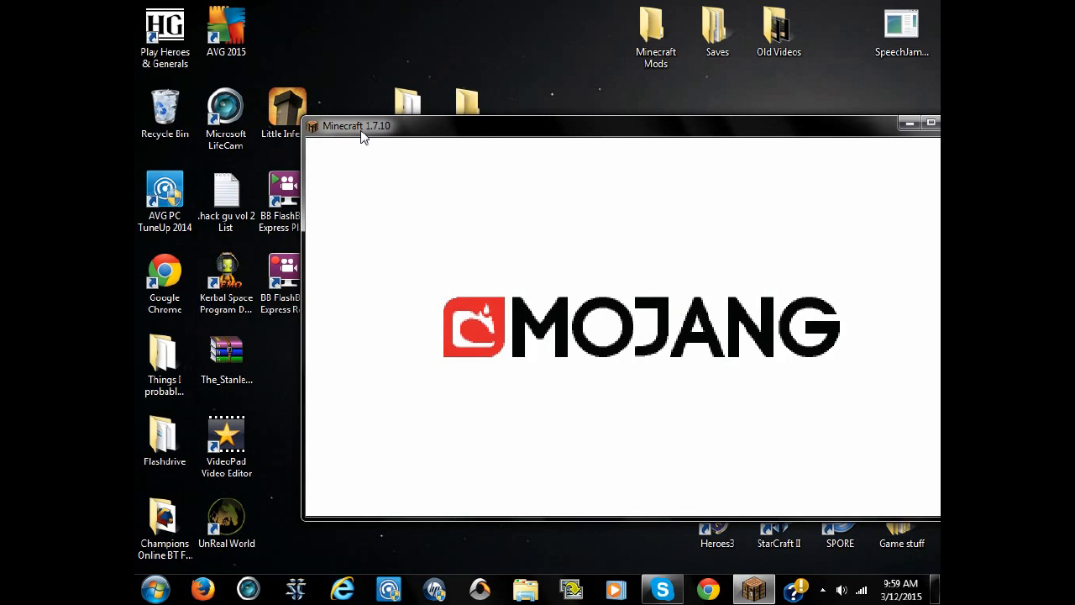
pyautogui.moveTo(483, 137)
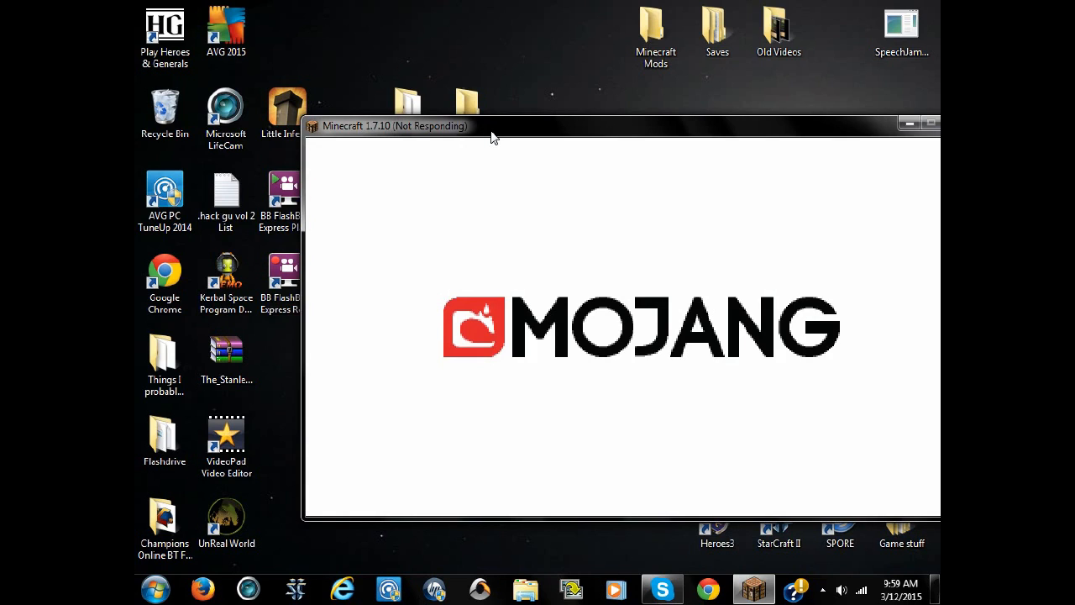
pyautogui.moveTo(491, 141)
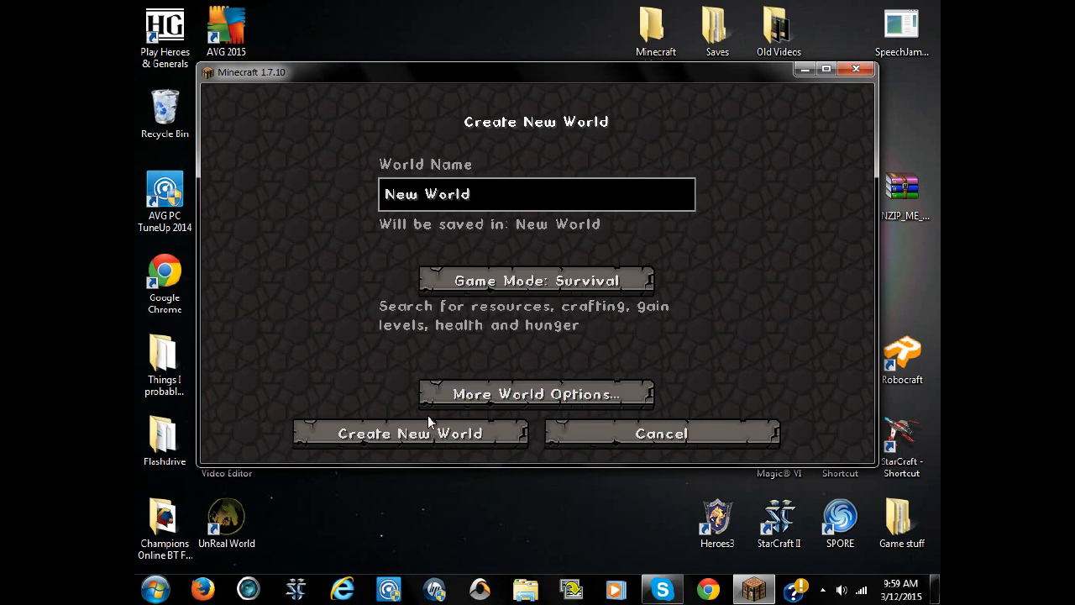
# Create the default-named survival world and let it build terrain
pyautogui.click(410, 434)
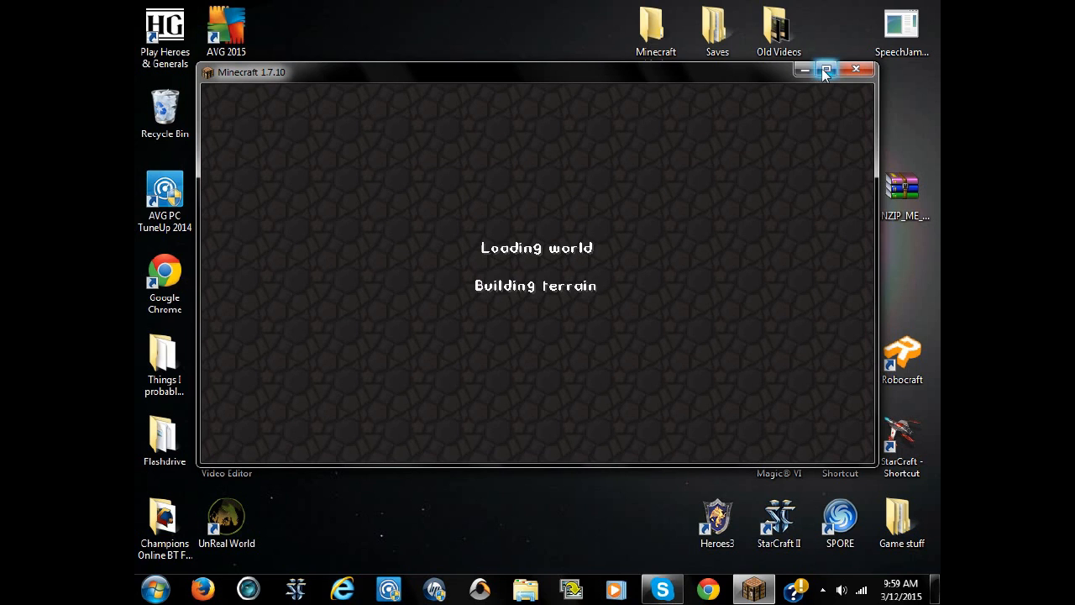
pyautogui.click(826, 71)
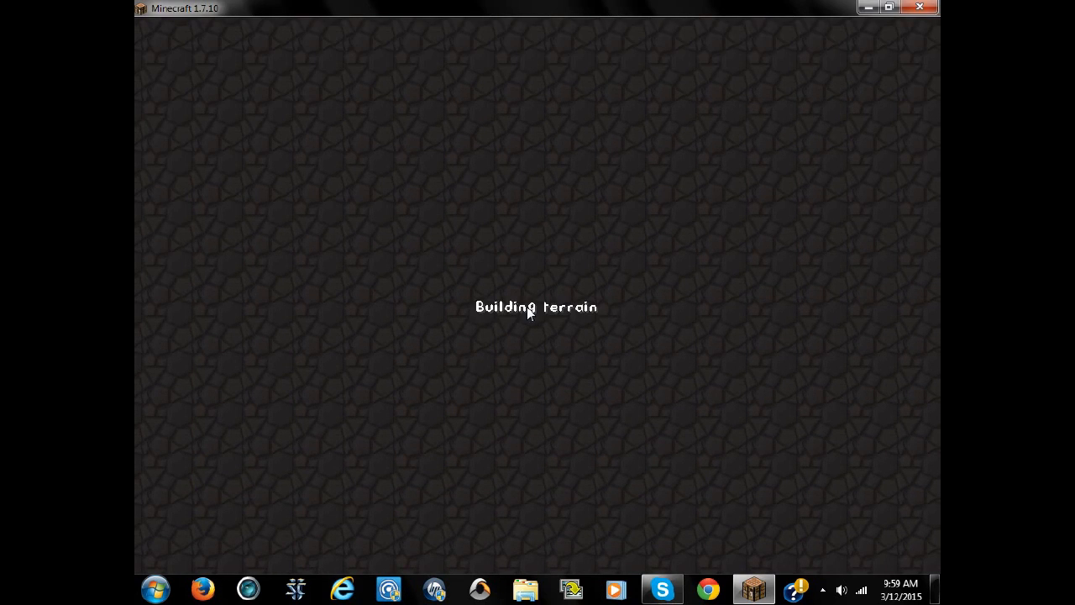
pyautogui.moveTo(390, 279)
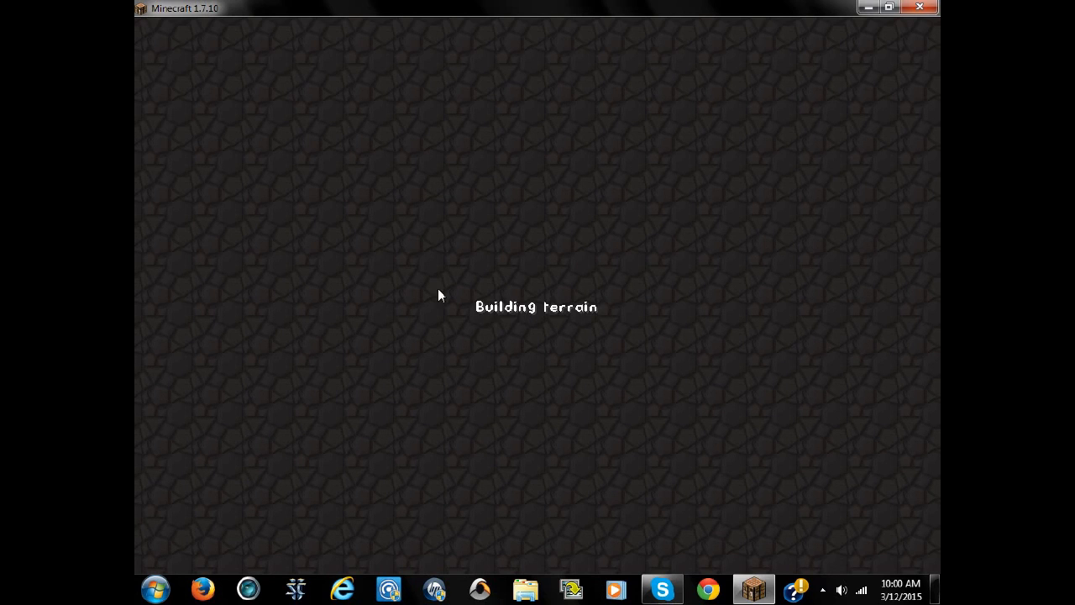
pyautogui.moveTo(420, 258)
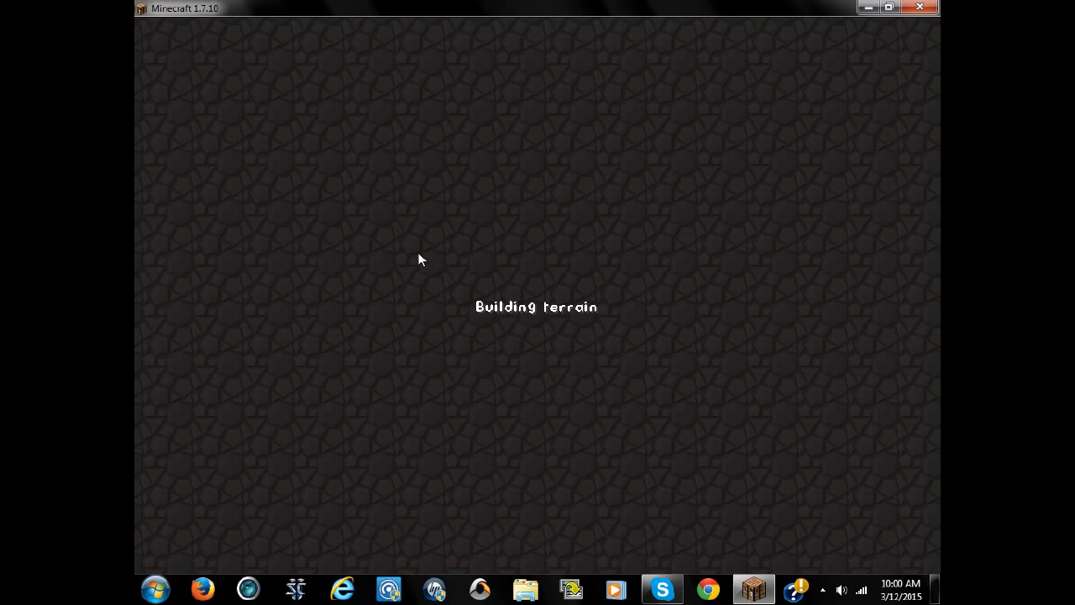
pyautogui.moveTo(551, 356)
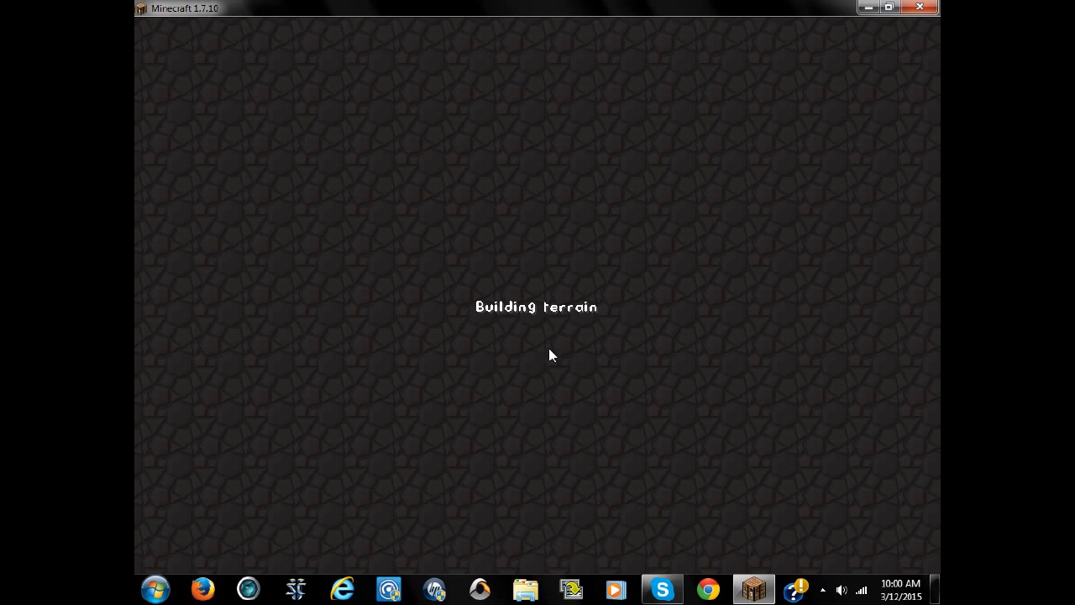
pyautogui.moveTo(495, 321)
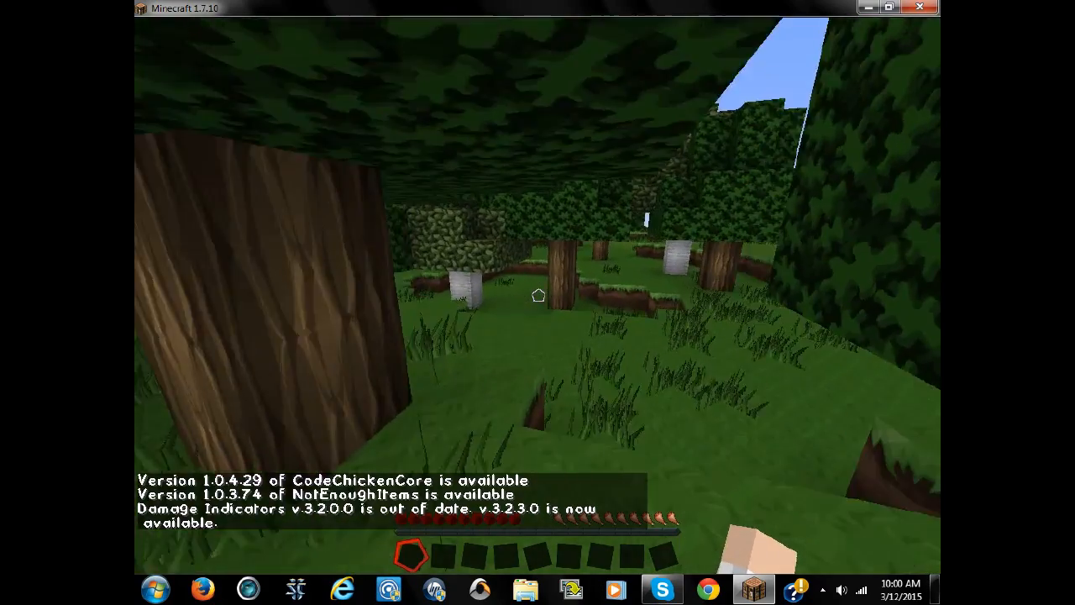
# Close NEI Options, page back through the item list and take cake after the Little Maid egg
pyautogui.press('e')
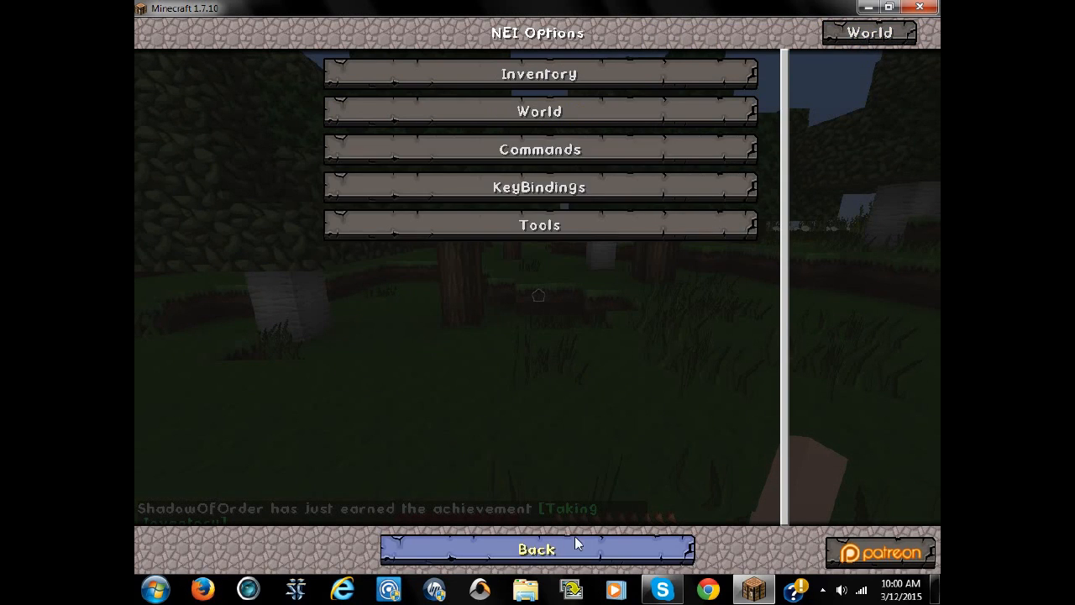
pyautogui.click(538, 547)
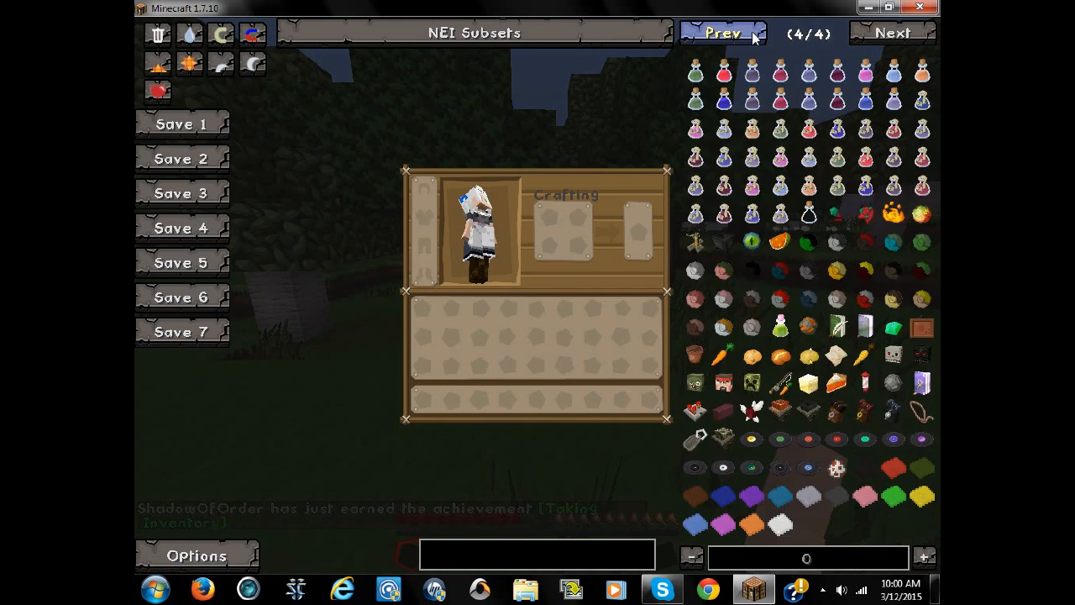
pyautogui.moveTo(836, 412)
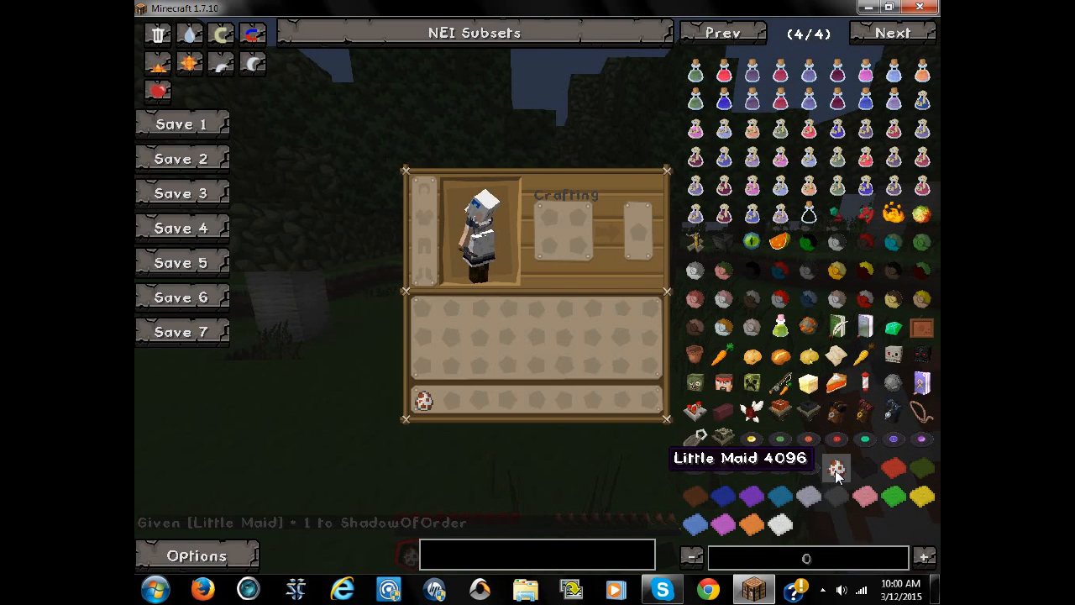
pyautogui.moveTo(808, 467)
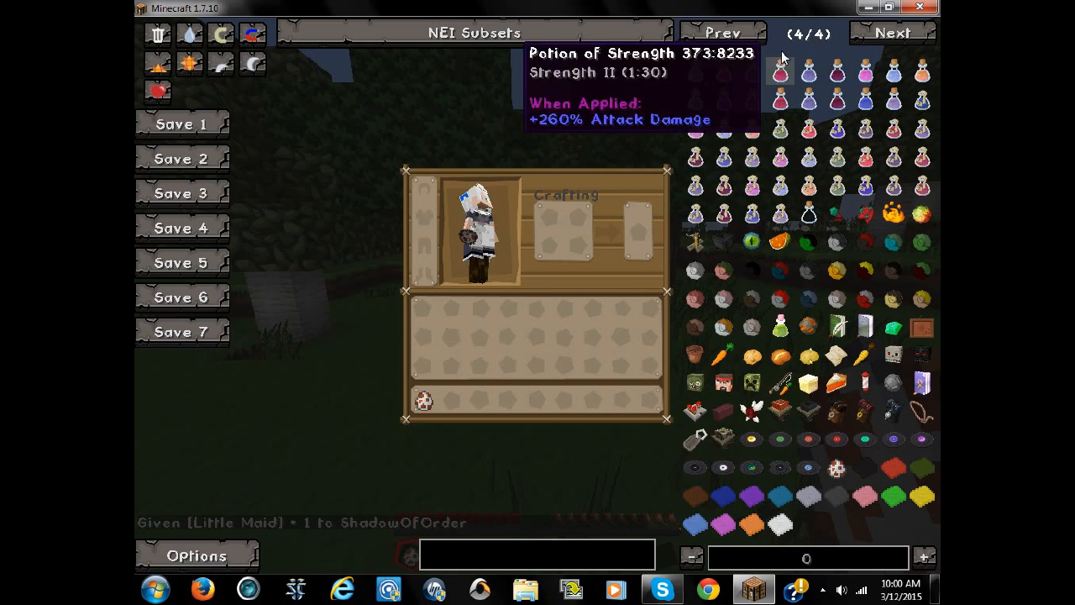
pyautogui.click(721, 32)
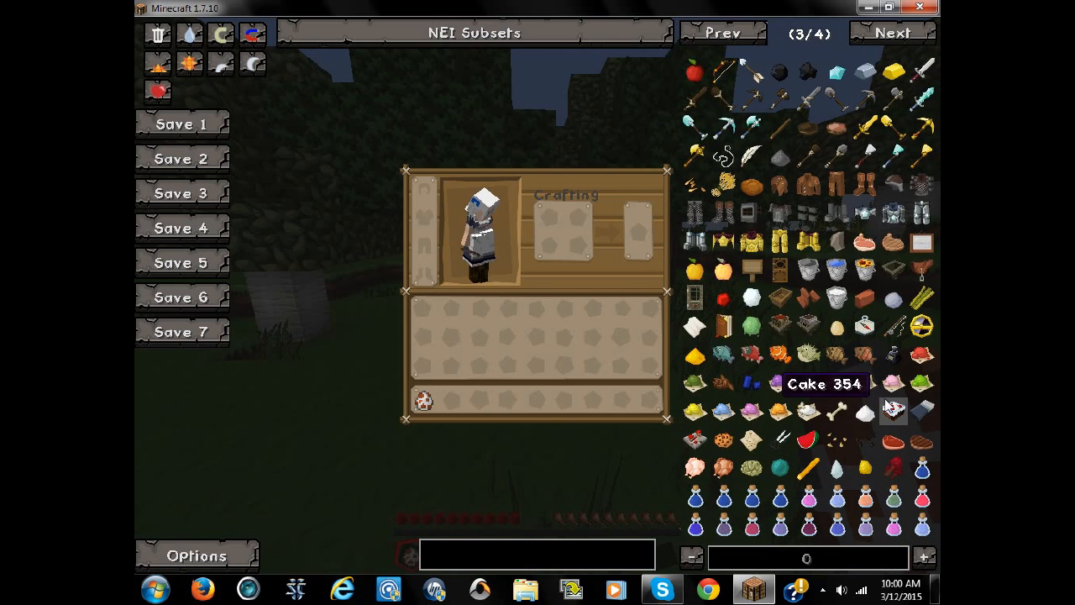
pyautogui.click(894, 411)
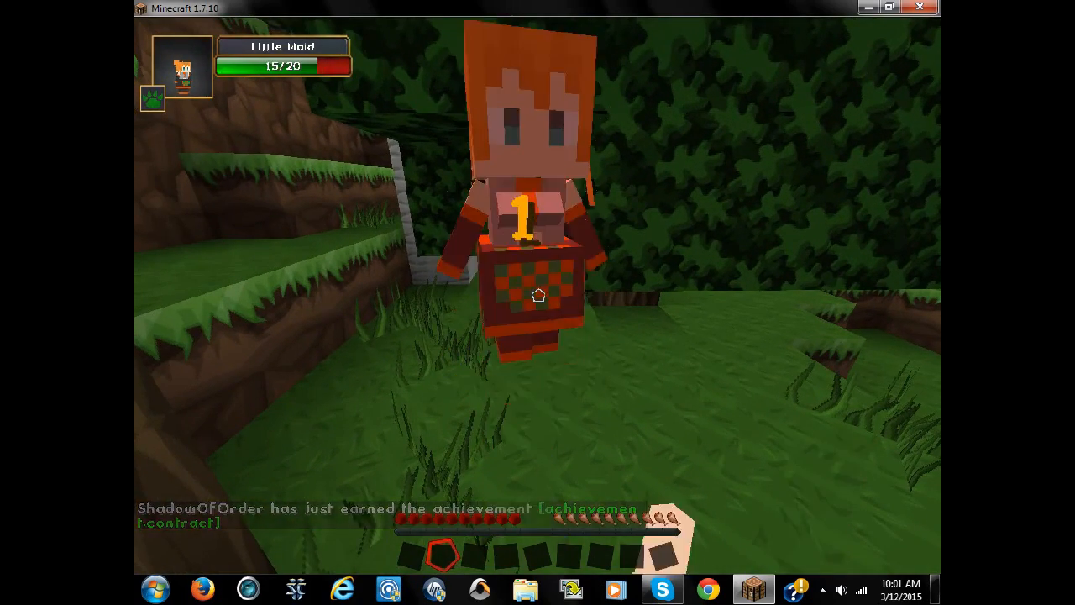
# Open the contracted maid's inventory and status screen, then close it
pyautogui.press('e')
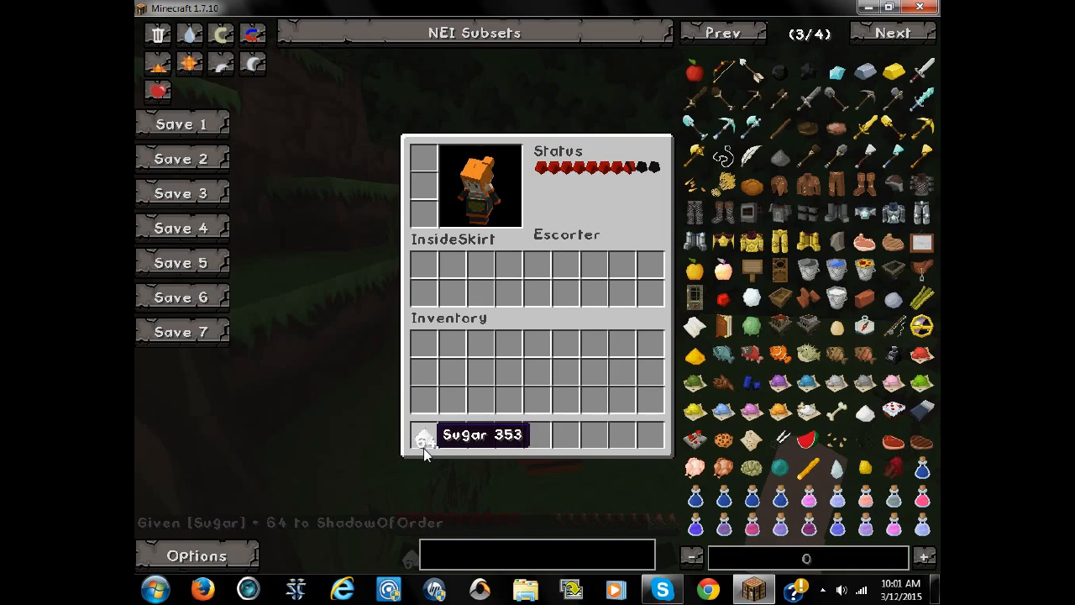
pyautogui.press('Escape')
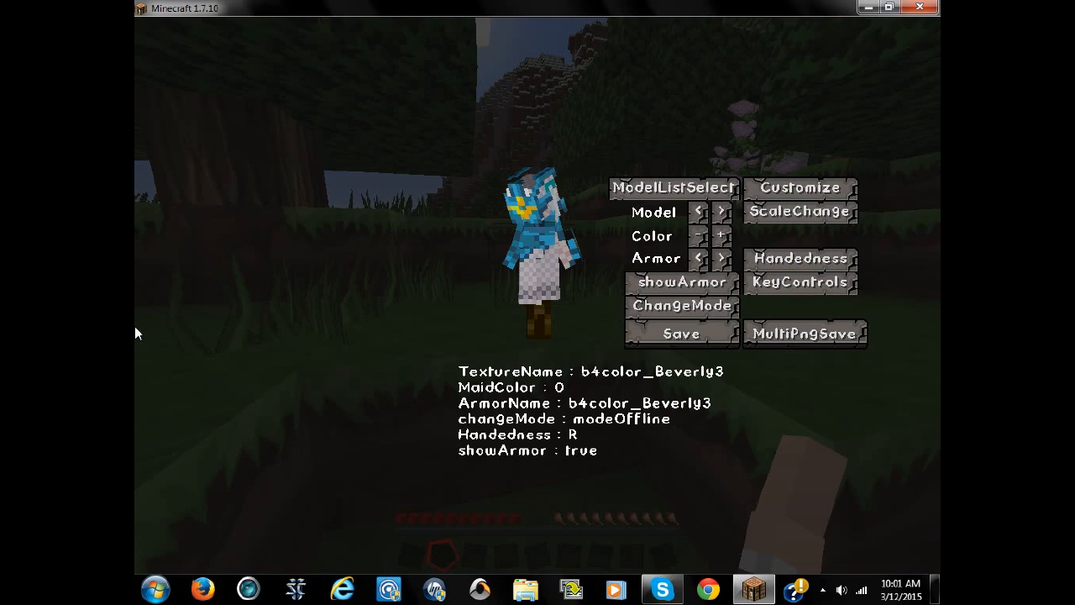
# Open the ModelSelect gallery from the maid customization screen and advance to its last page, 2 of 2
pyautogui.click(800, 186)
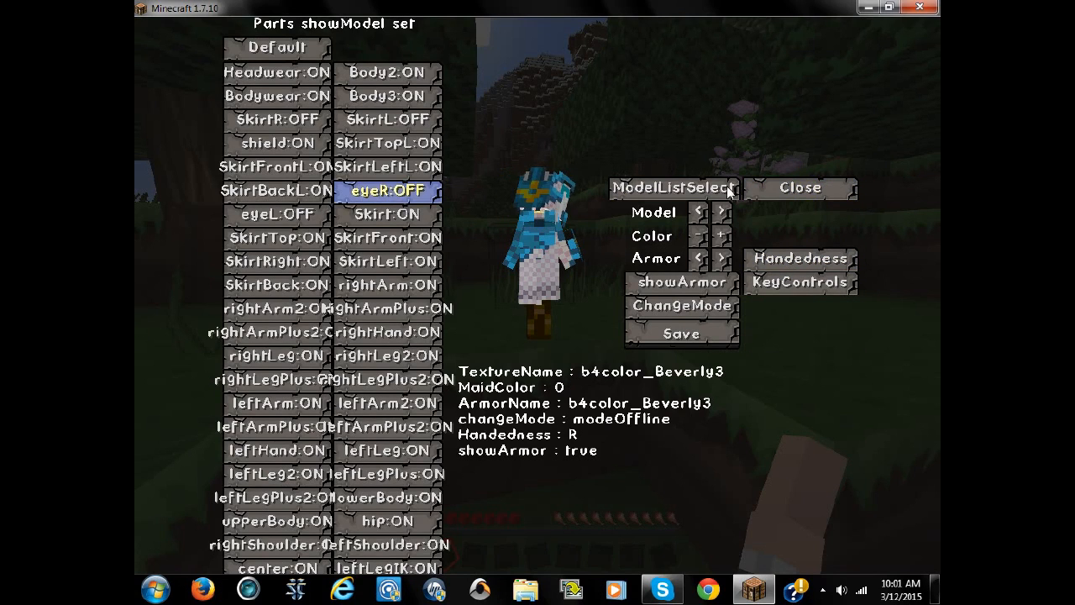
pyautogui.click(680, 188)
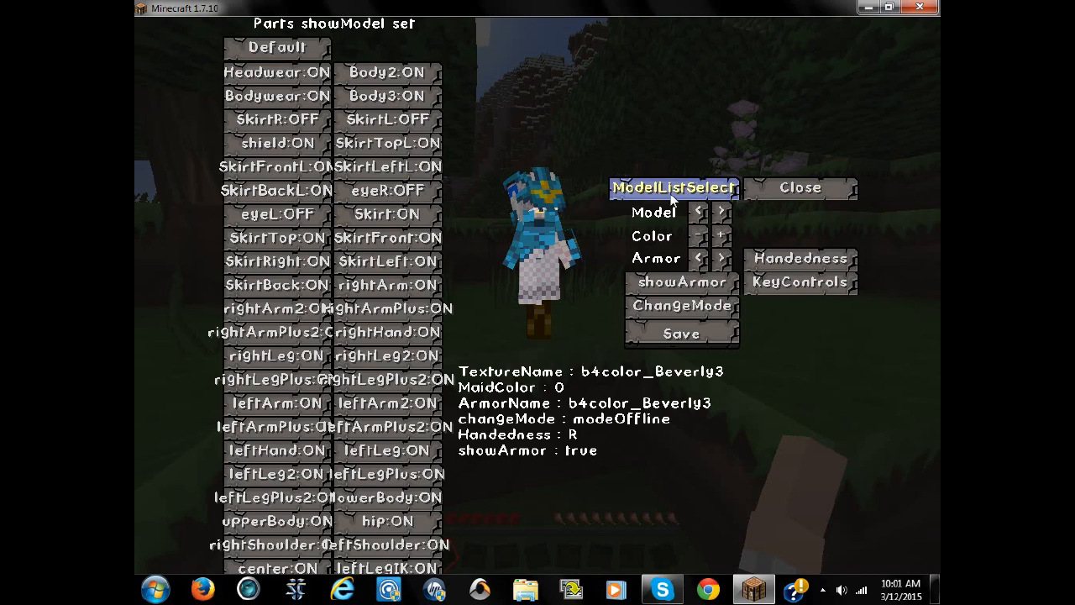
pyautogui.click(672, 188)
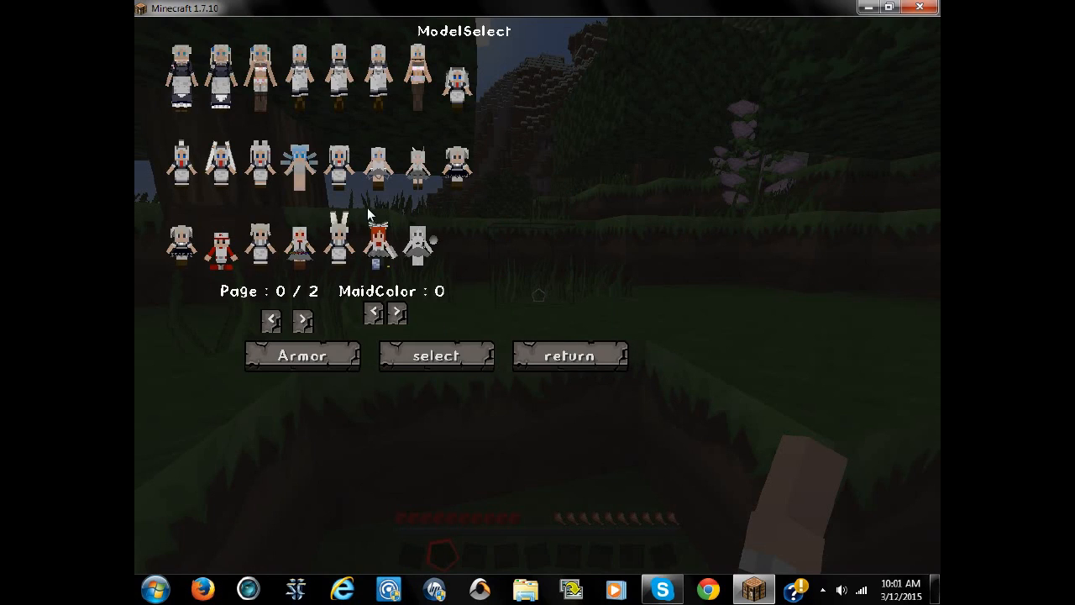
pyautogui.moveTo(302, 319)
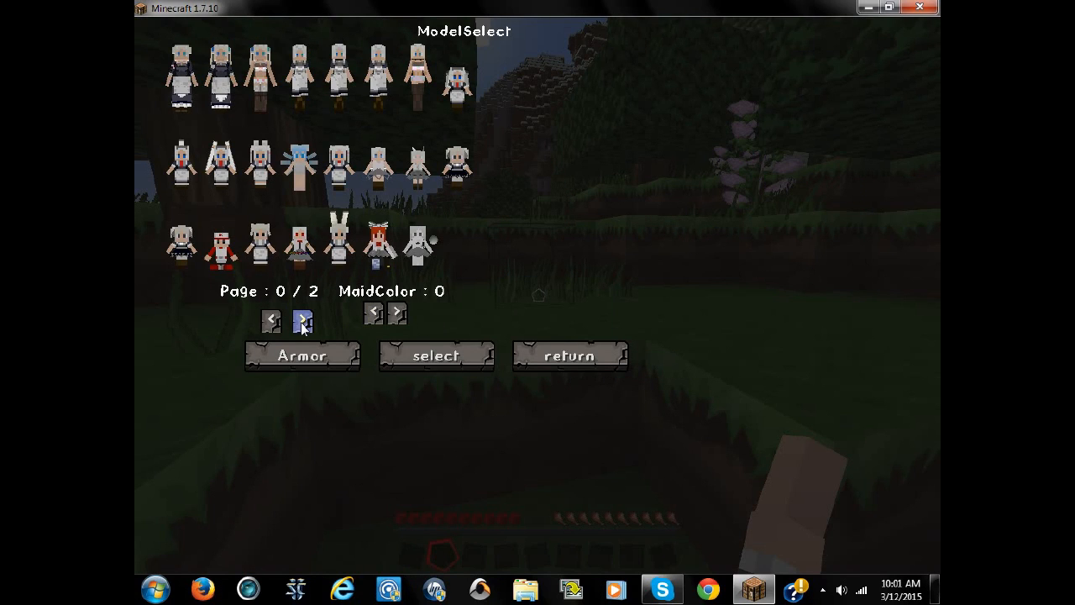
pyautogui.moveTo(316, 309)
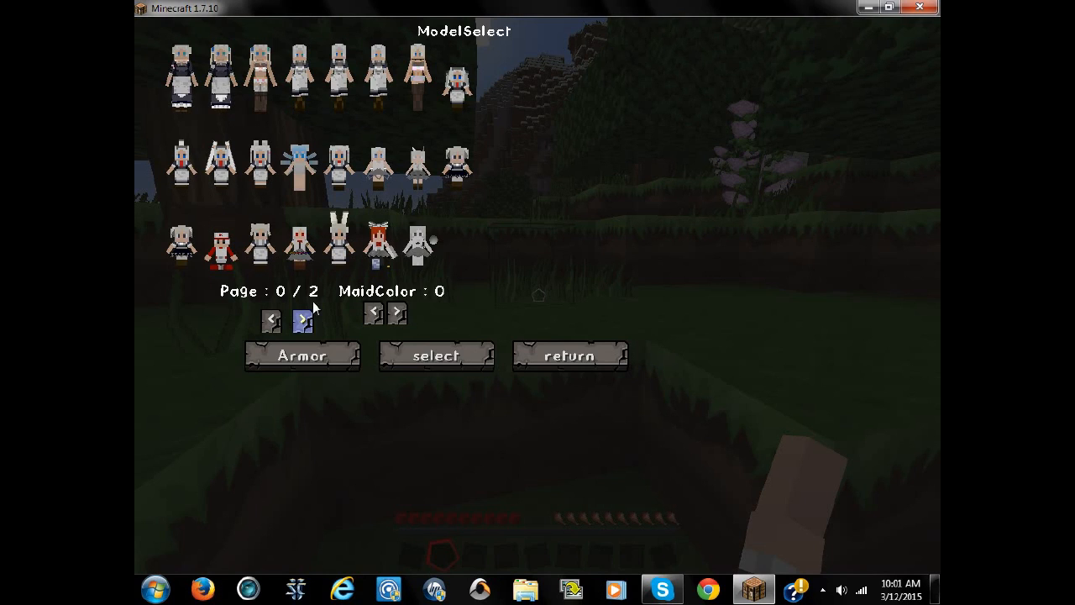
pyautogui.click(300, 319)
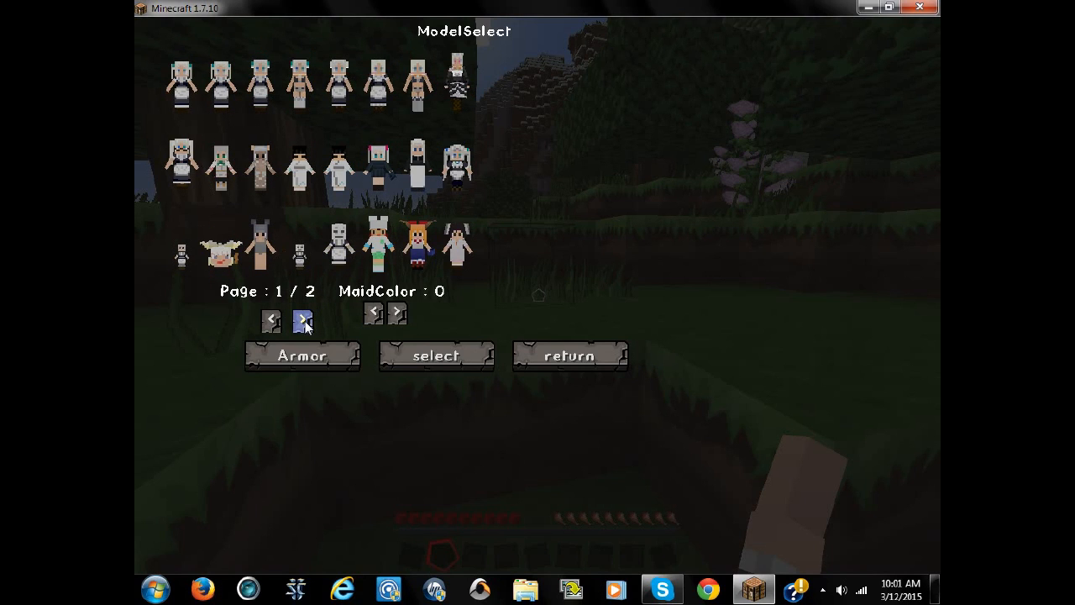
pyautogui.click(302, 319)
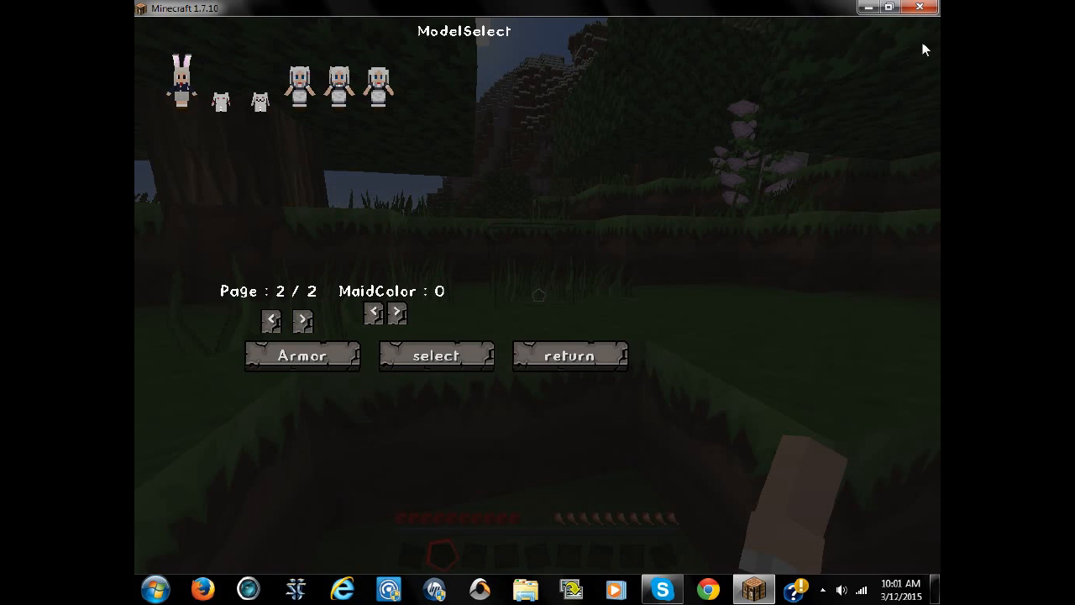
pyautogui.moveTo(919, 7)
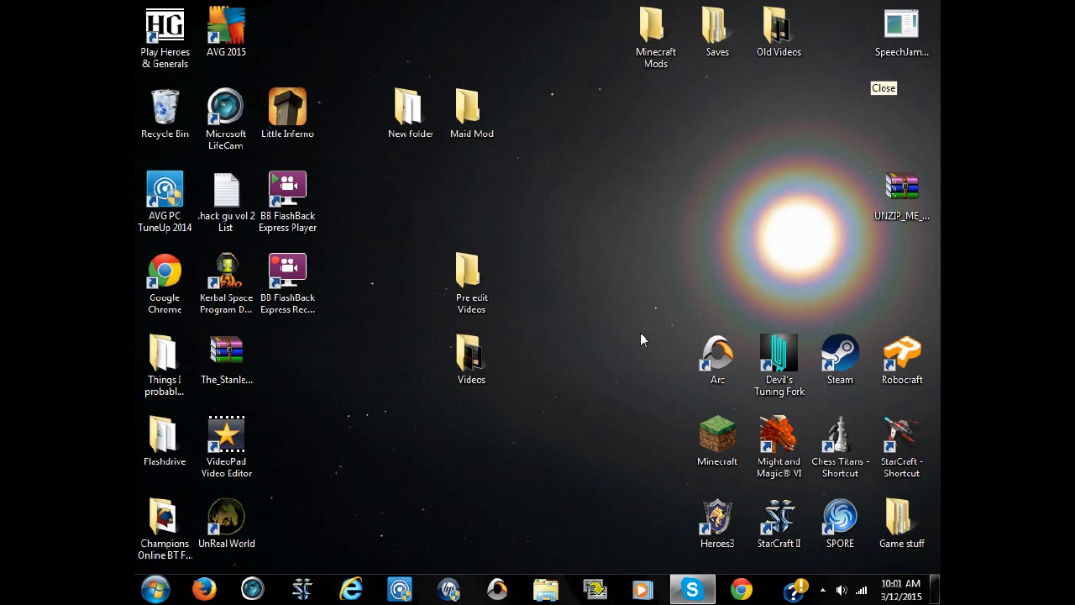
pyautogui.moveTo(821, 589)
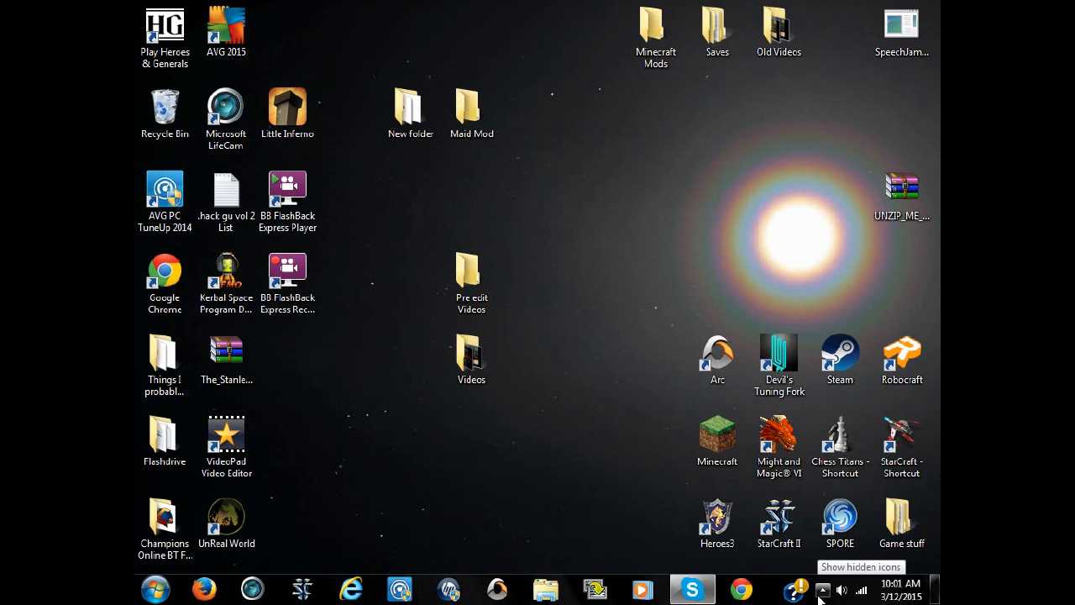